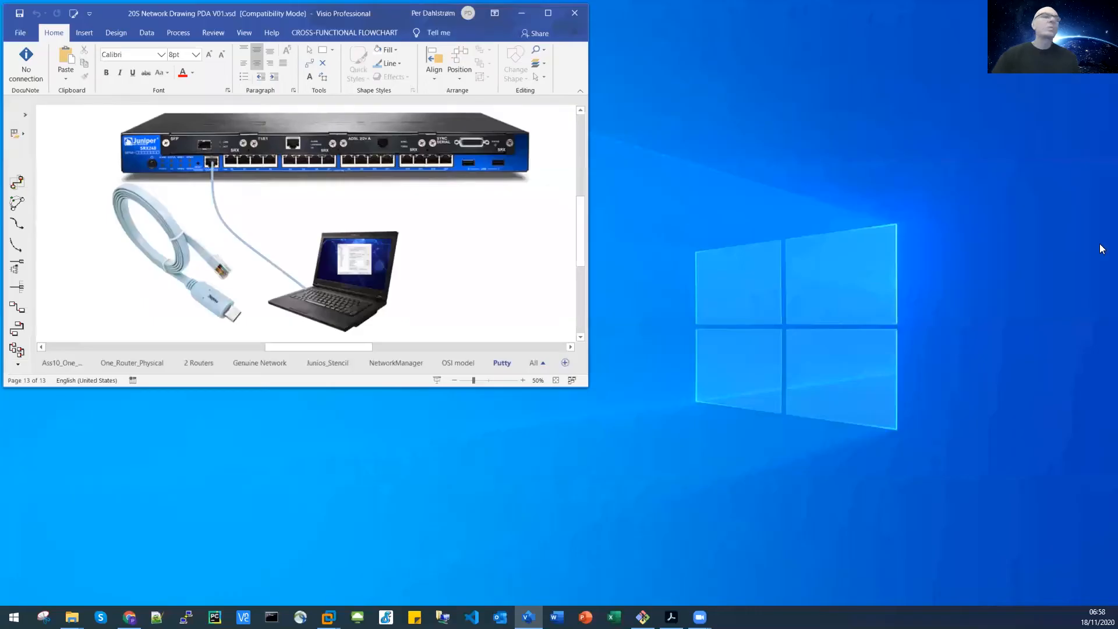
mouse_move(496, 496)
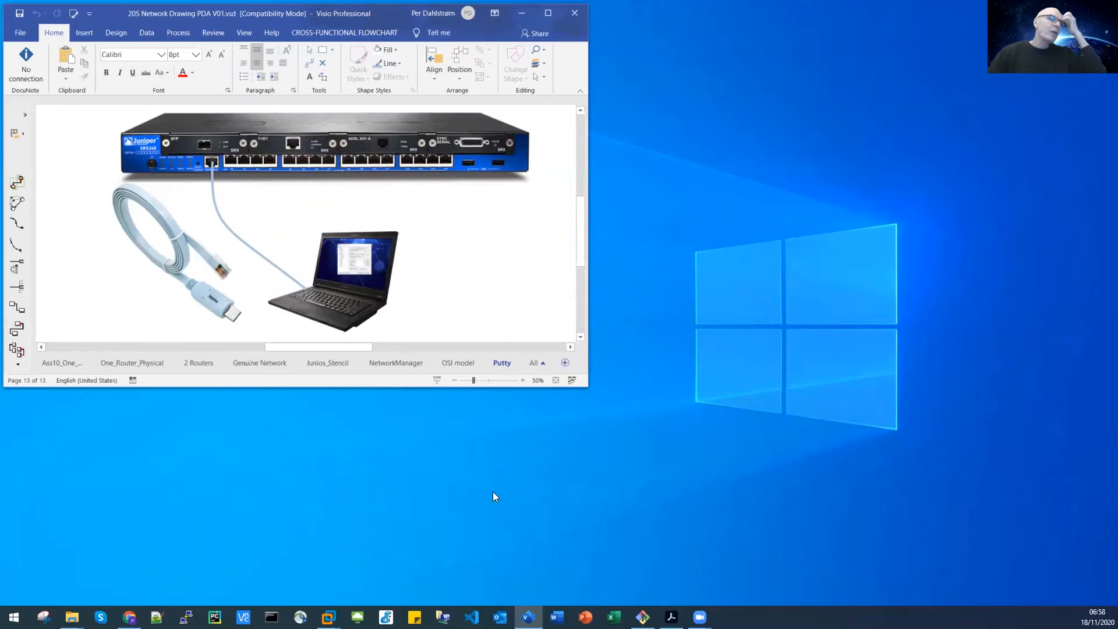
mouse_move(416, 544)
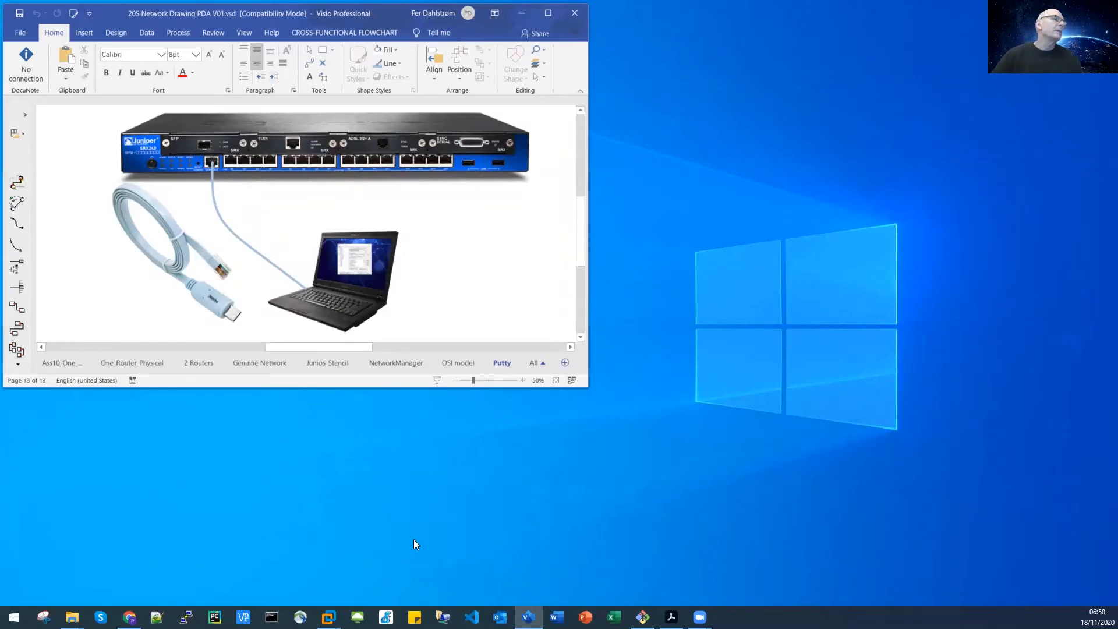
mouse_move(391, 578)
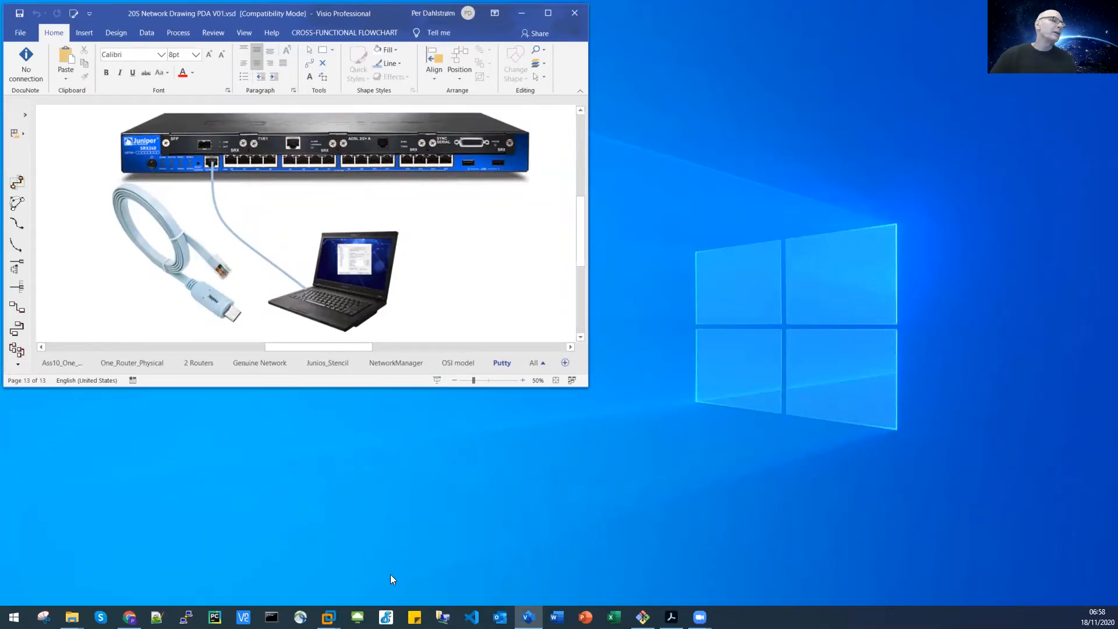
mouse_move(419, 454)
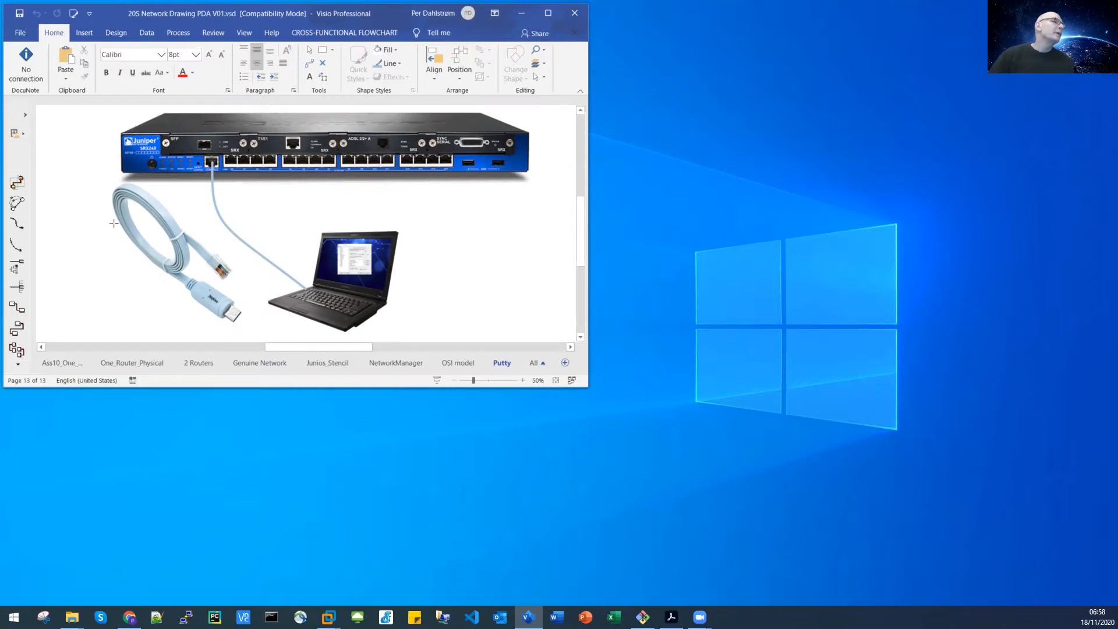
mouse_move(198, 255)
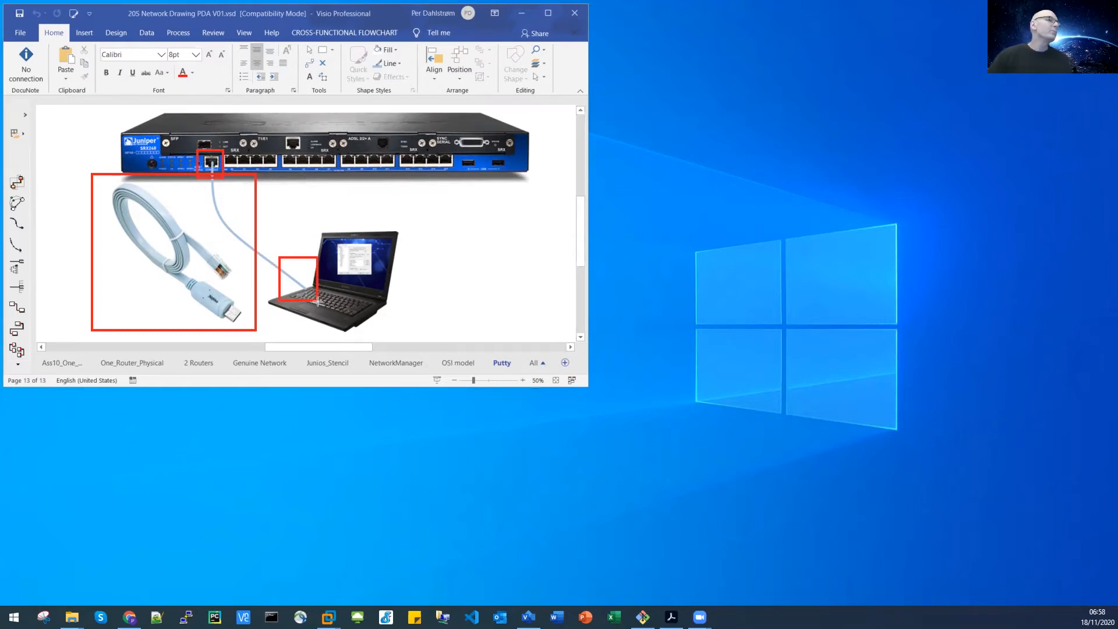
mouse_move(410, 576)
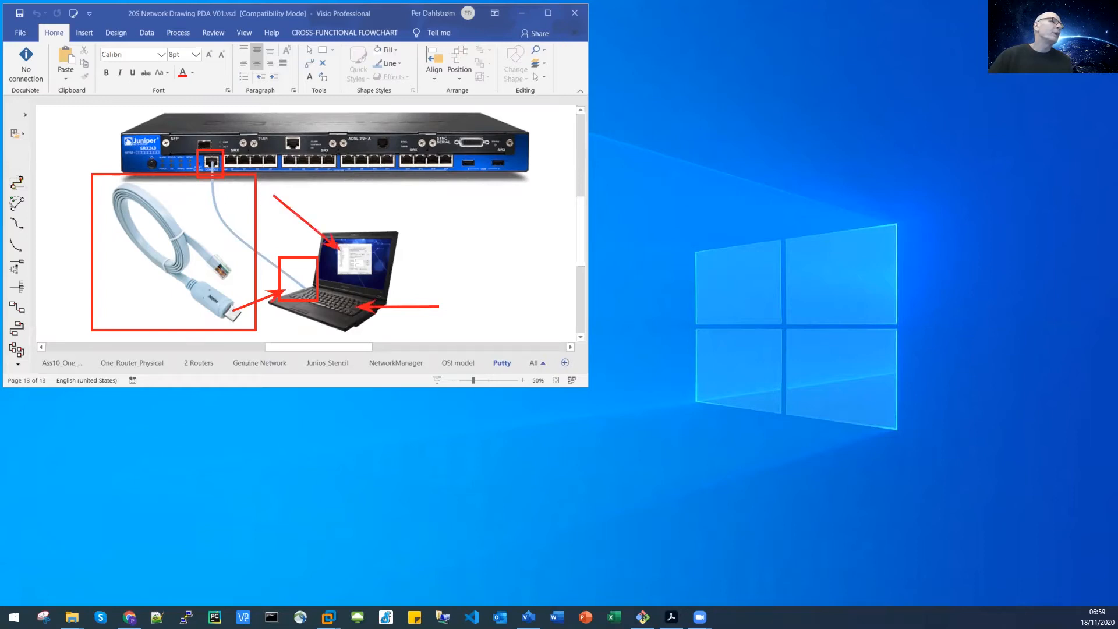
mouse_move(286, 209)
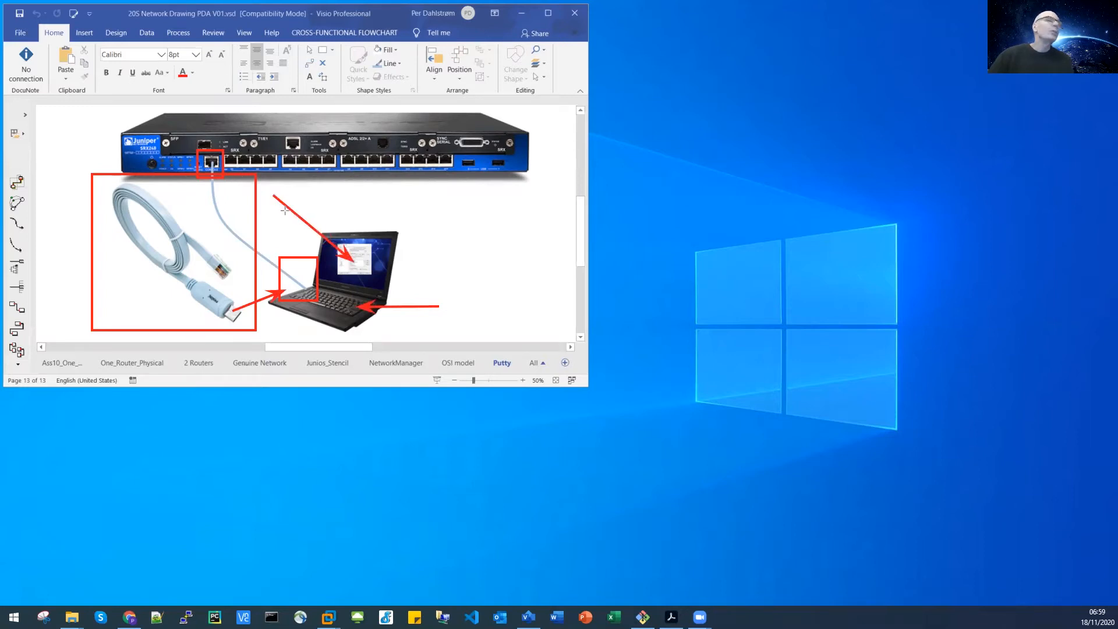
mouse_move(756, 213)
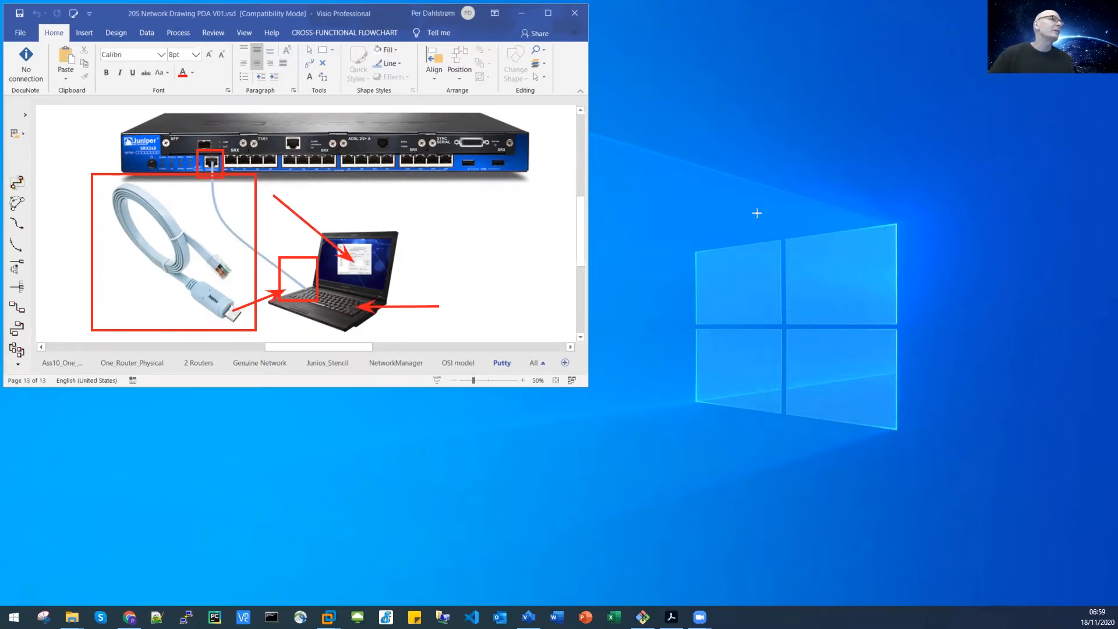
mouse_move(752, 215)
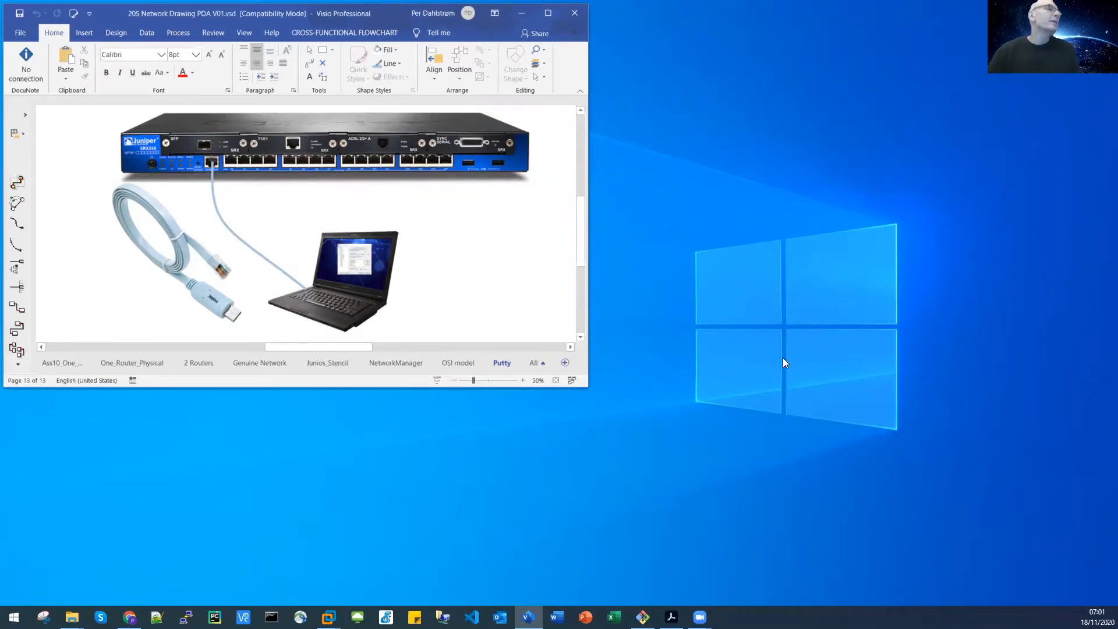
mouse_move(742, 381)
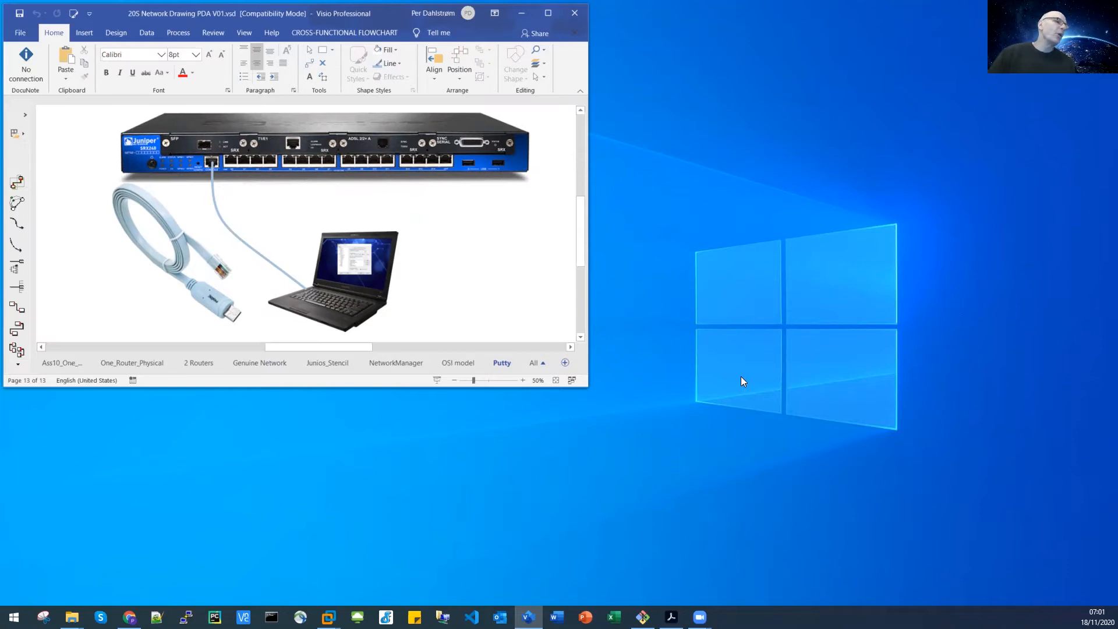
mouse_move(670, 406)
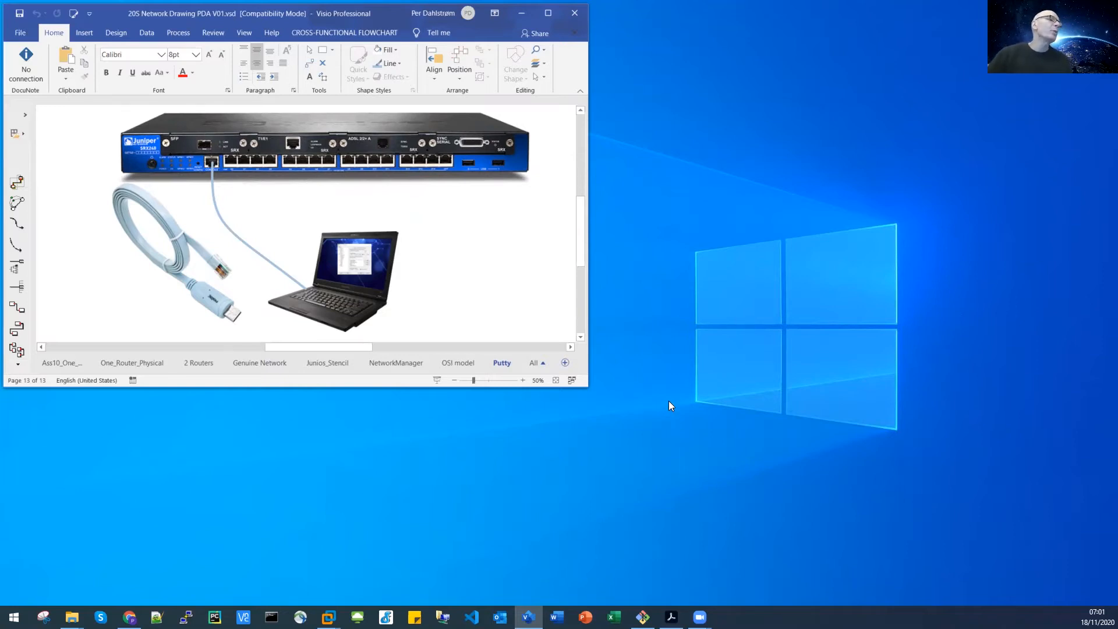
mouse_move(587, 481)
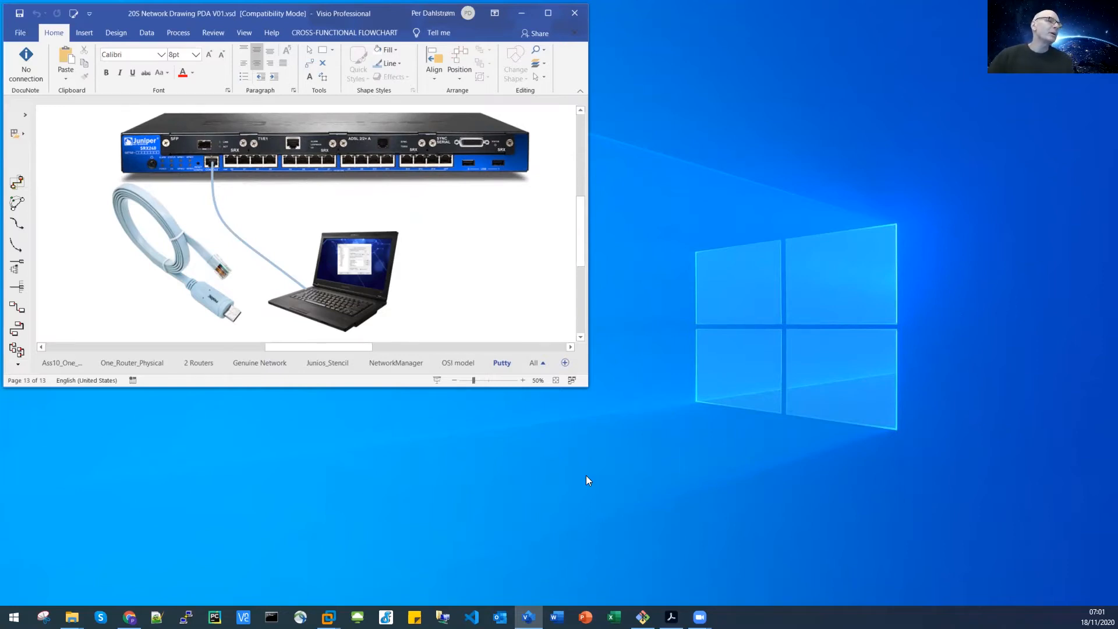
mouse_move(400, 575)
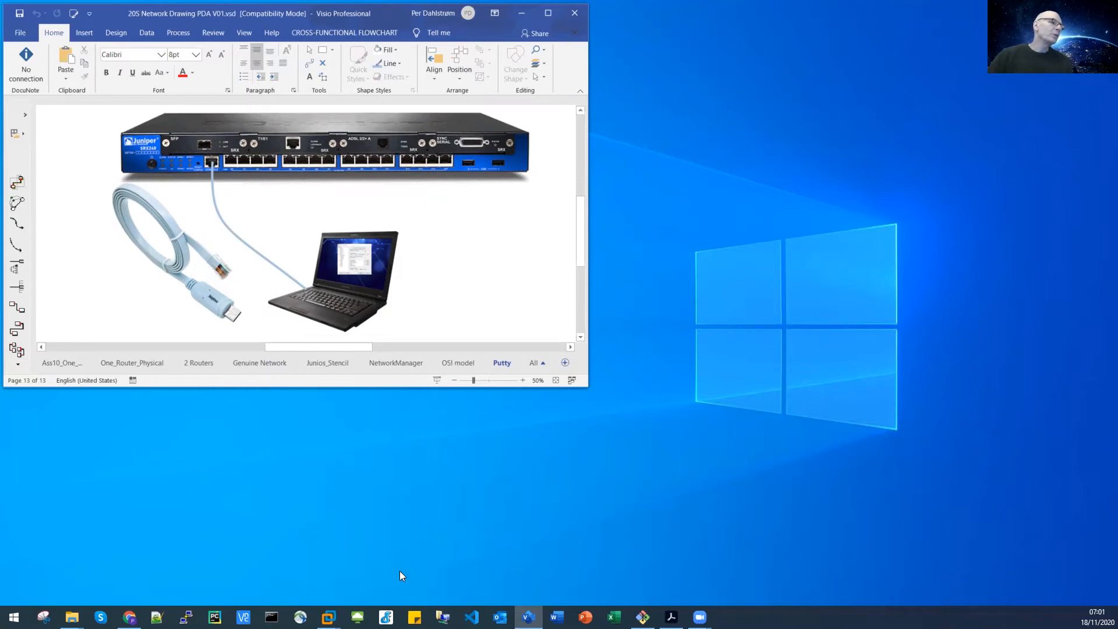
mouse_move(328, 617)
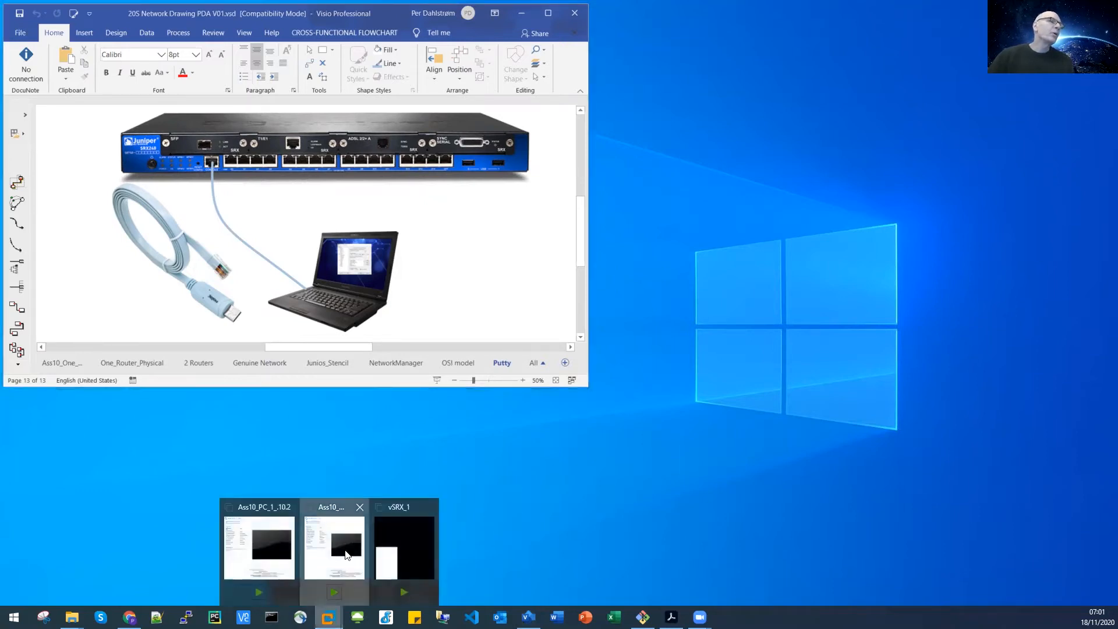
Bring VMware Workstation forward and load PuTTY's saved vSRX_1 serial session
left_click(334, 546)
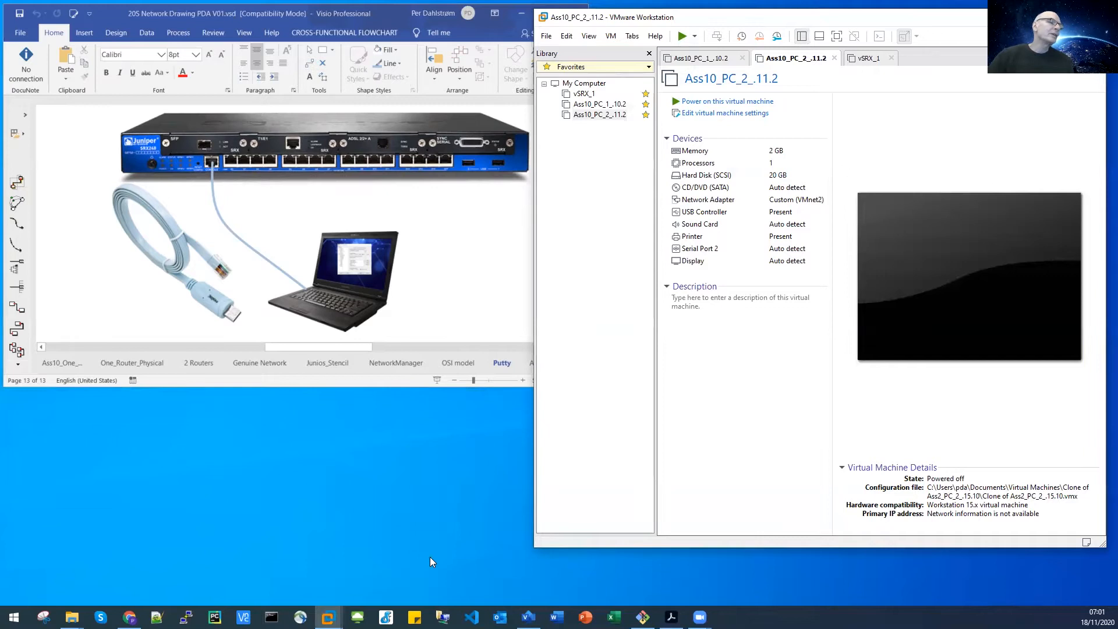
mouse_move(210, 593)
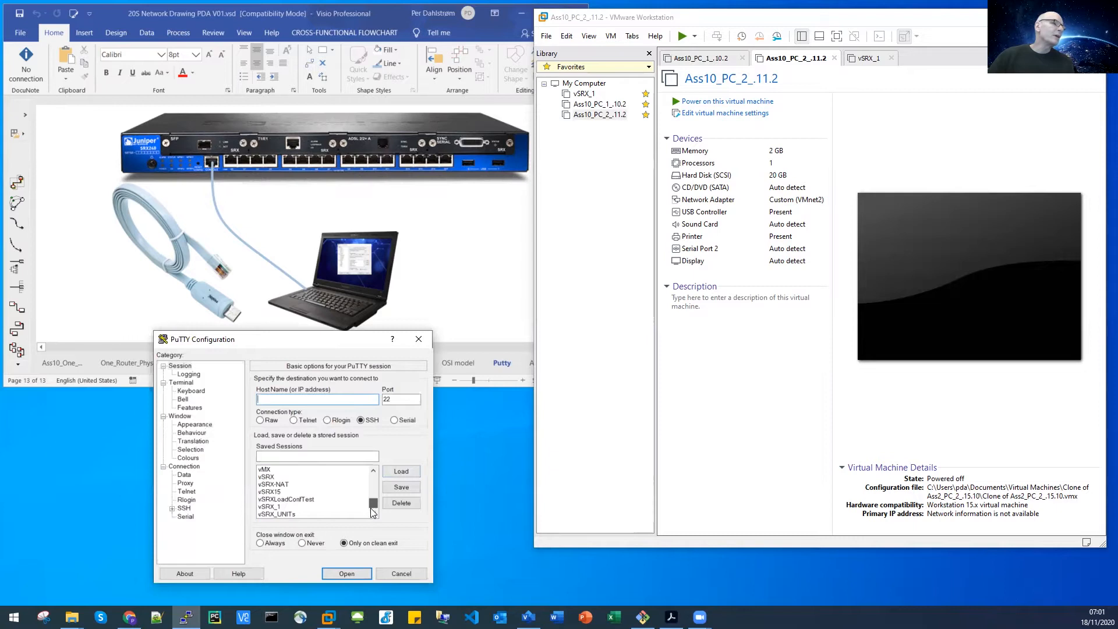
left_click(271, 506)
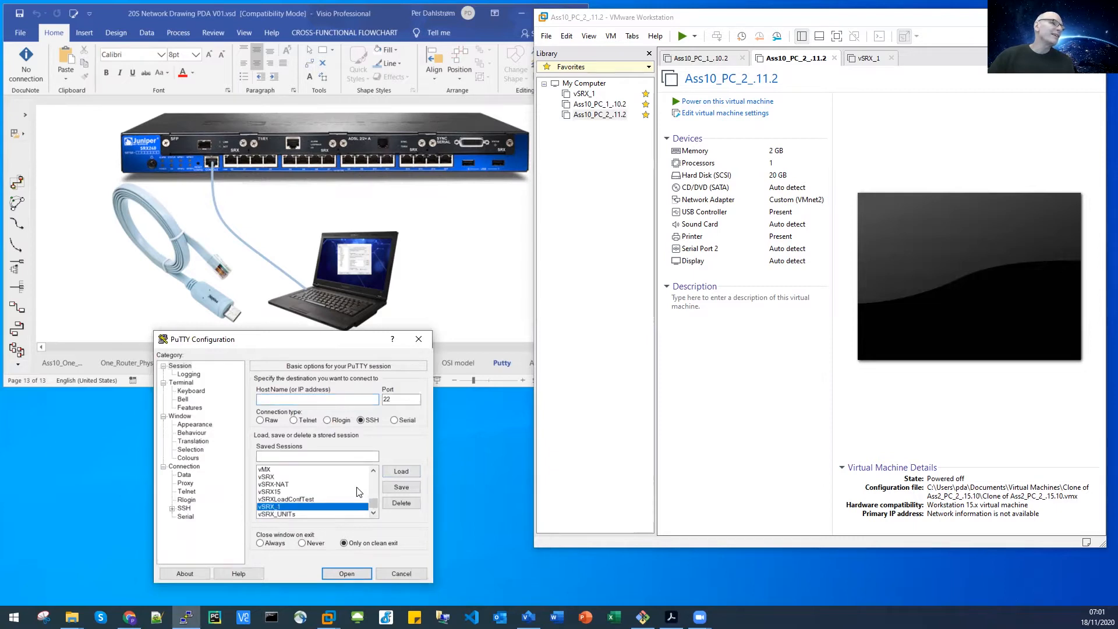
left_click(401, 470)
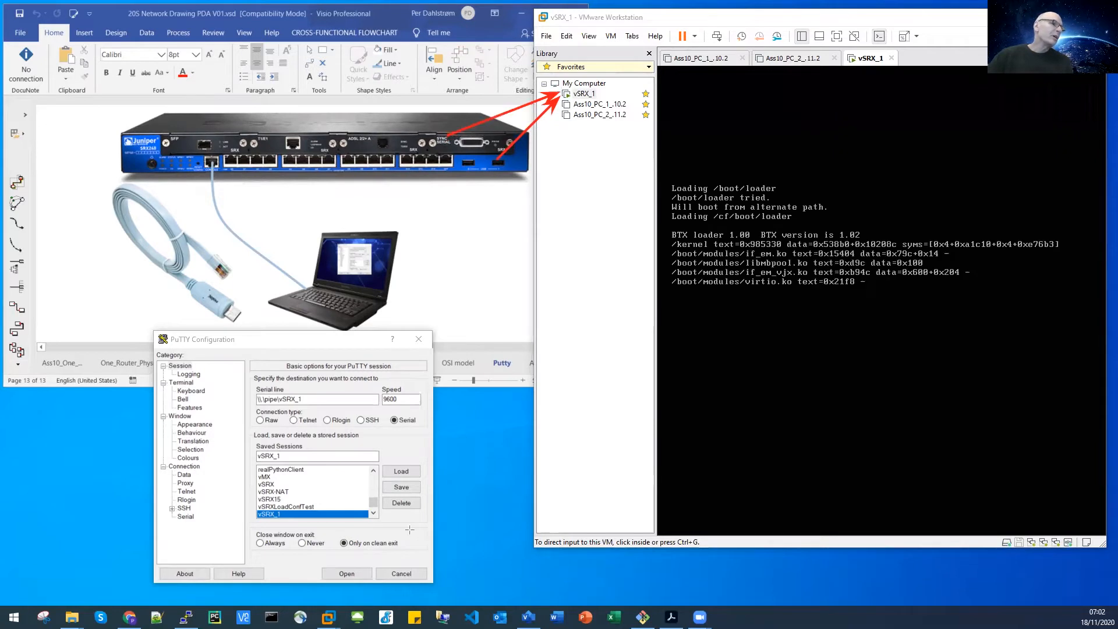
Open the vSRX_1 serial console and log in as root after boot
left_click(346, 573)
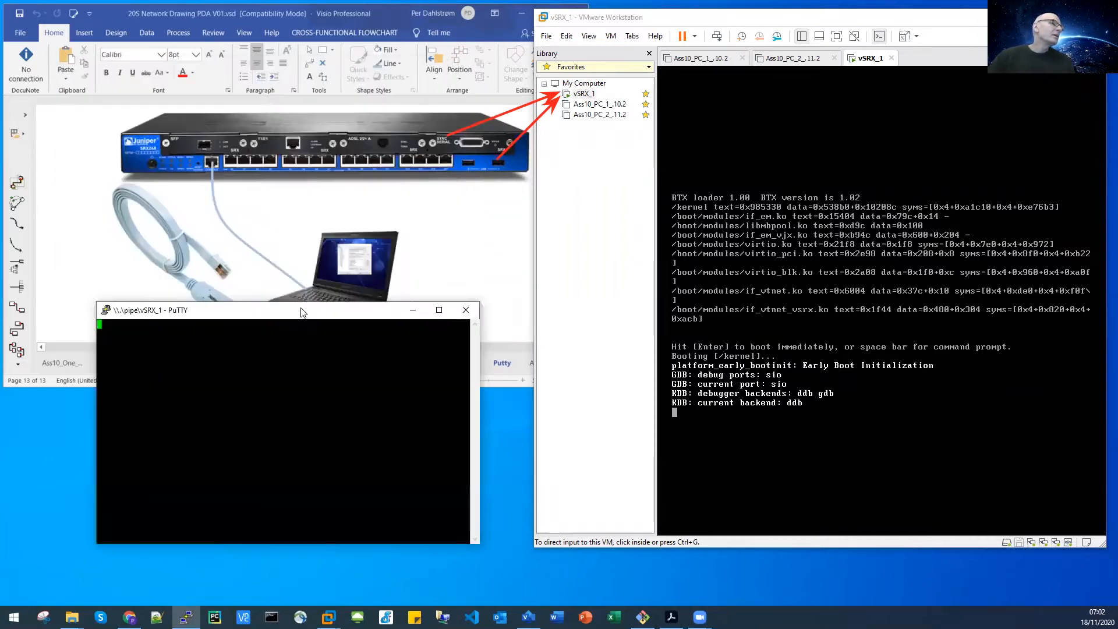
mouse_move(251, 318)
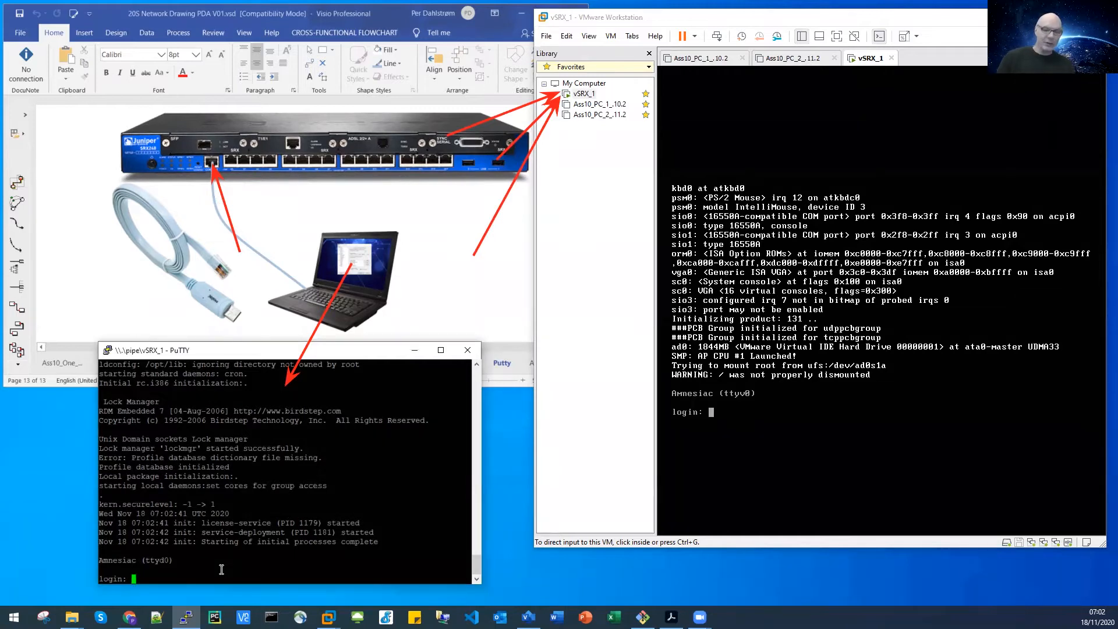
type("root")
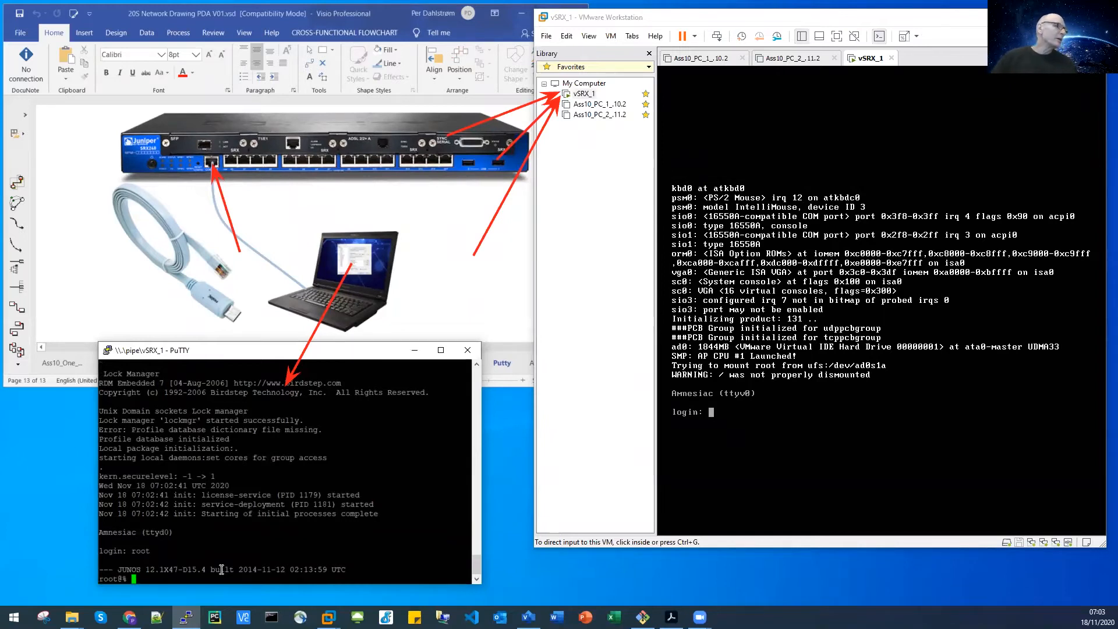
mouse_move(227, 369)
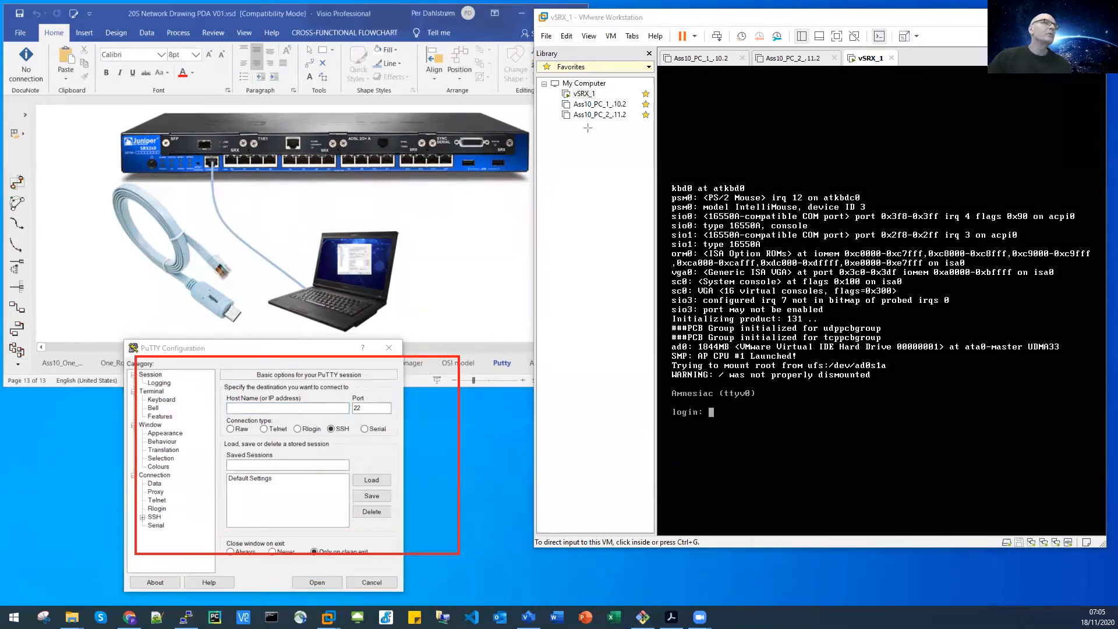
Power off the running vSRX_1 virtual machine from the Library
left_click(584, 93)
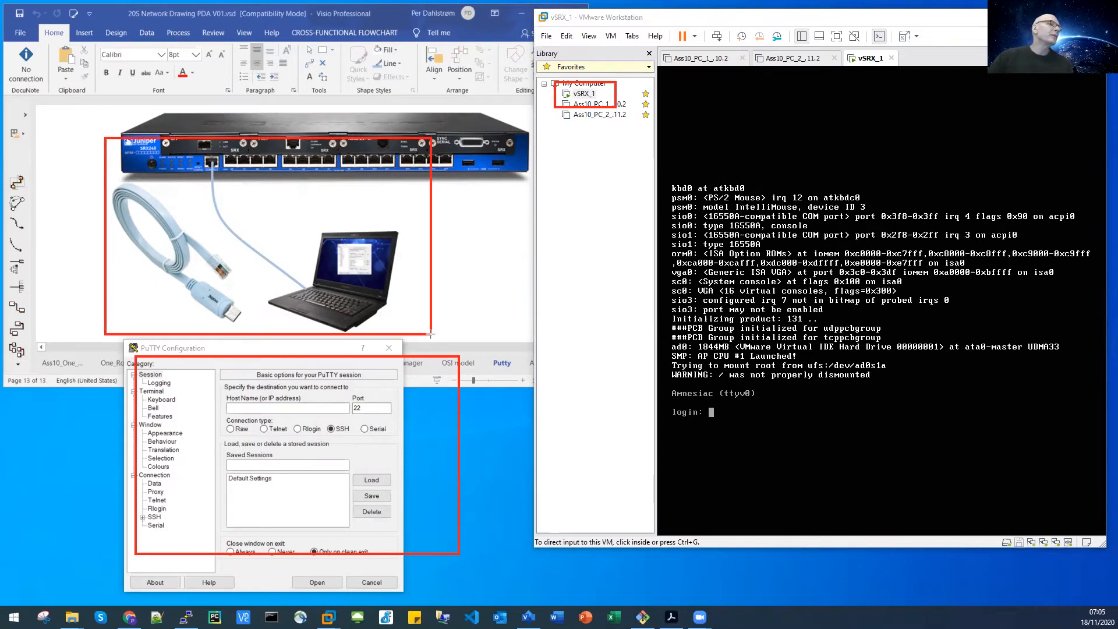
mouse_move(464, 327)
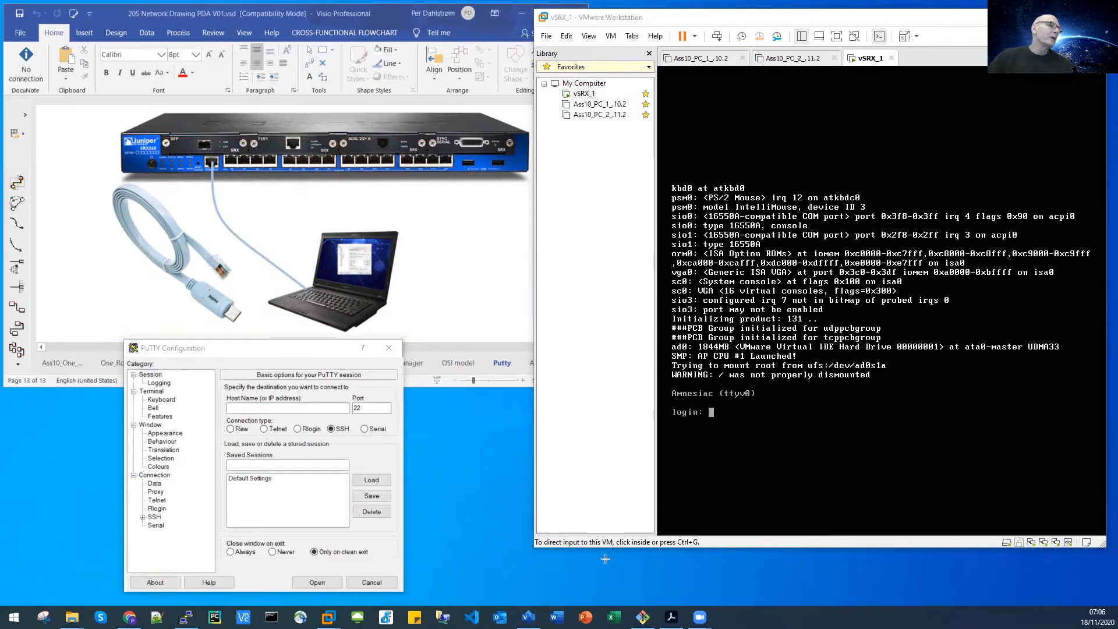
left_click(584, 93)
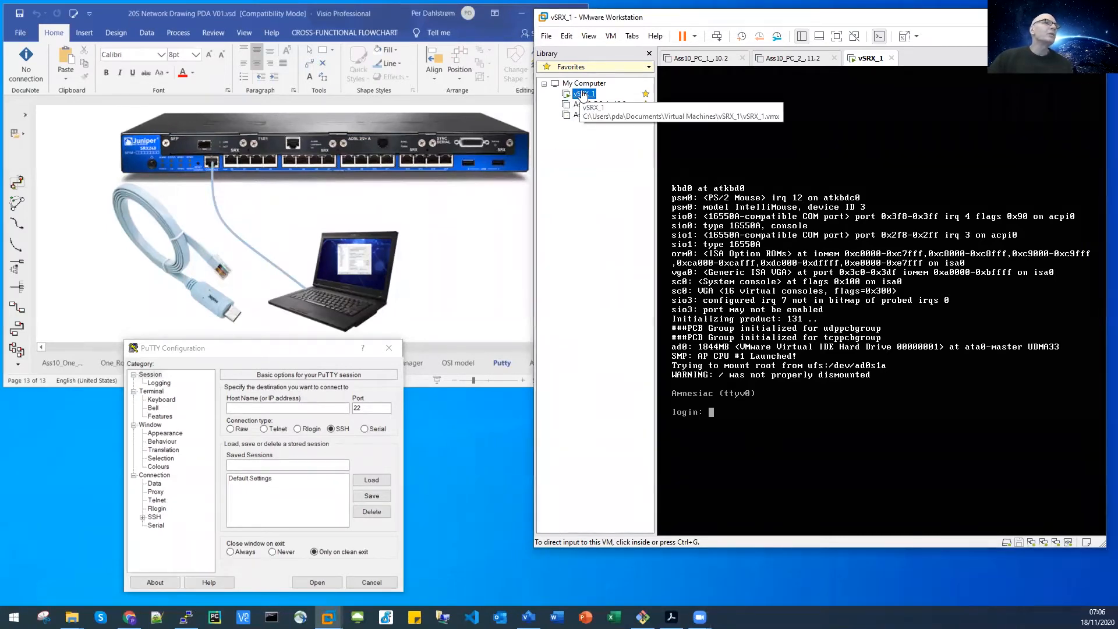
right_click(584, 93)
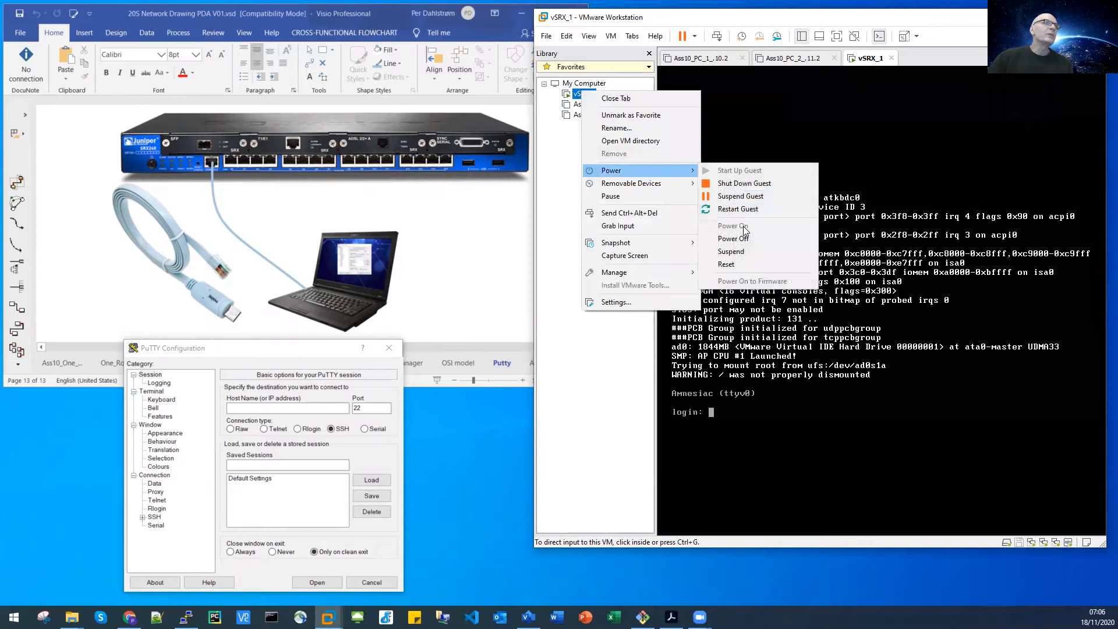
left_click(519, 325)
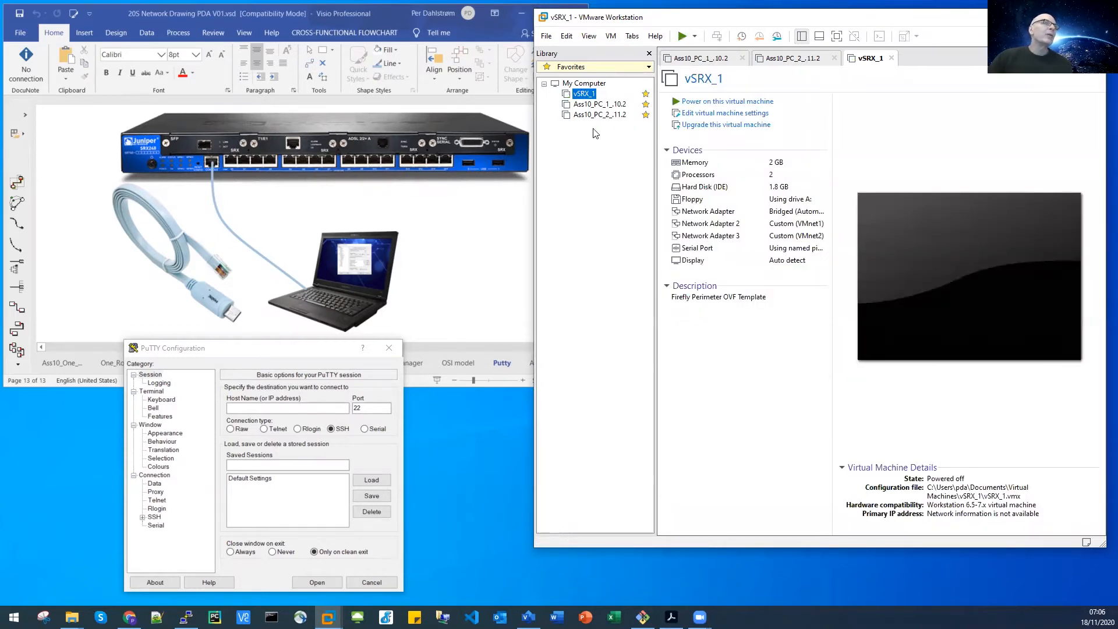
Open the Virtual Machine Settings for vSRX_1
right_click(583, 94)
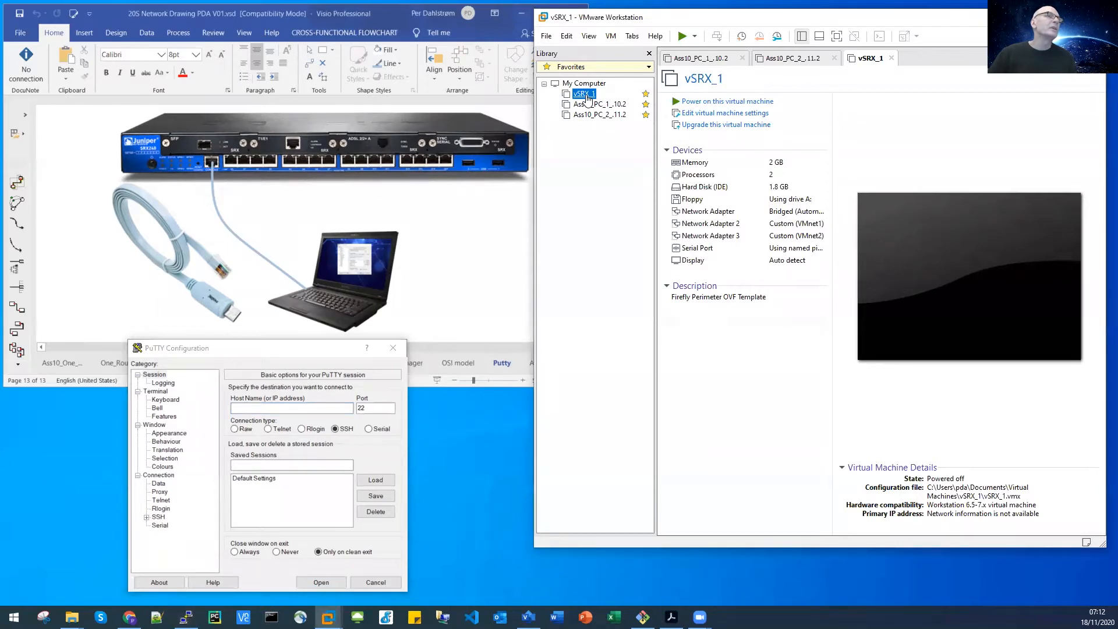
right_click(585, 93)
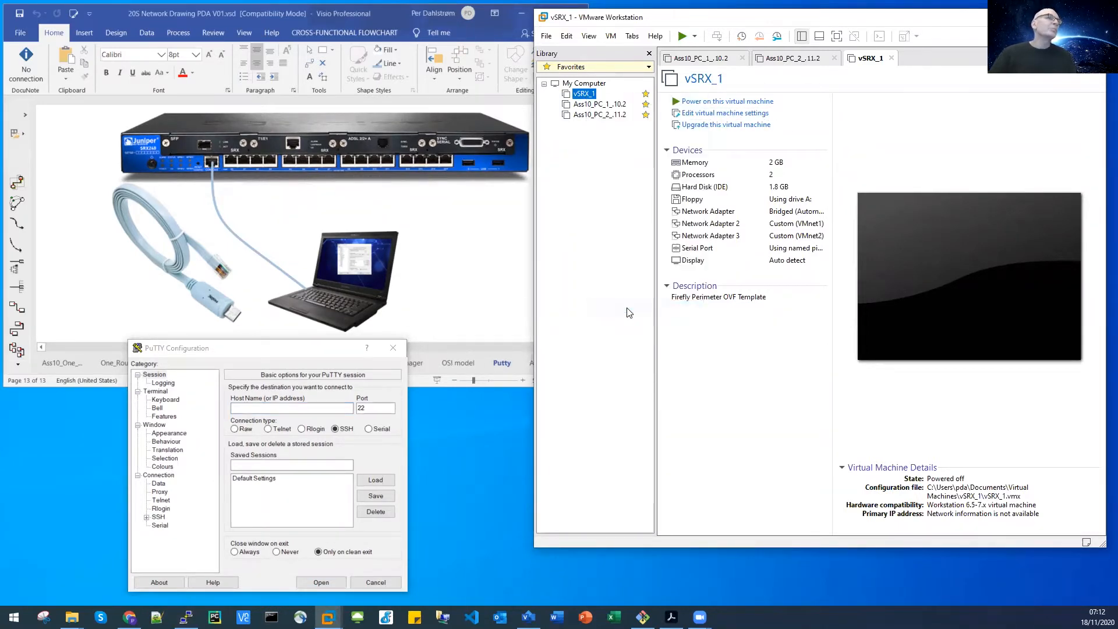
left_click(724, 113)
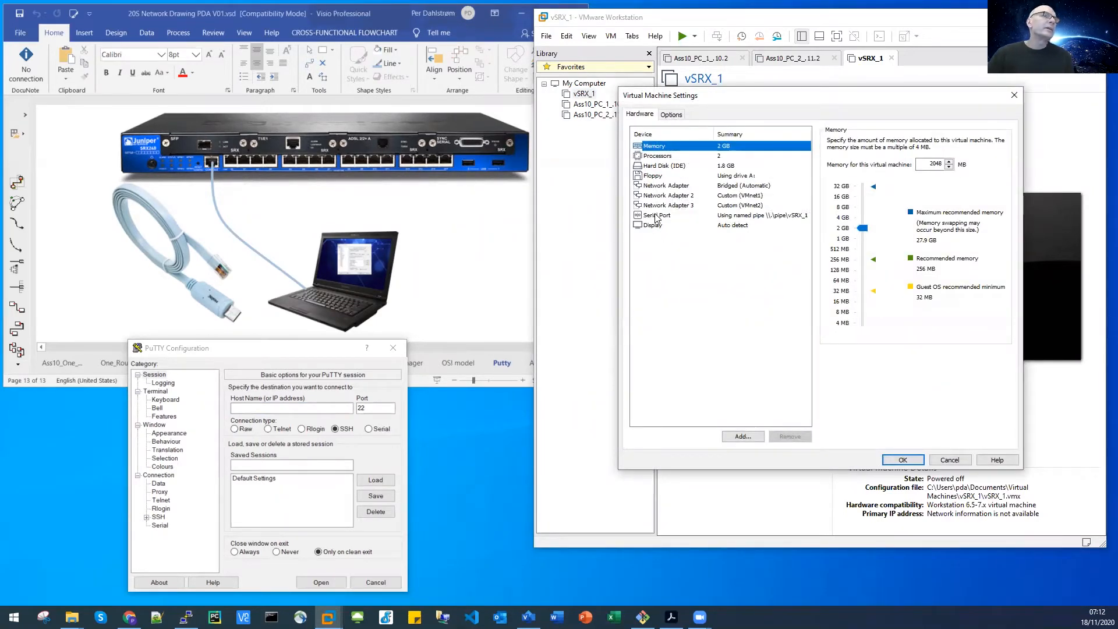
Remove the existing serial port and add a new auto-detect Serial Port
left_click(656, 215)
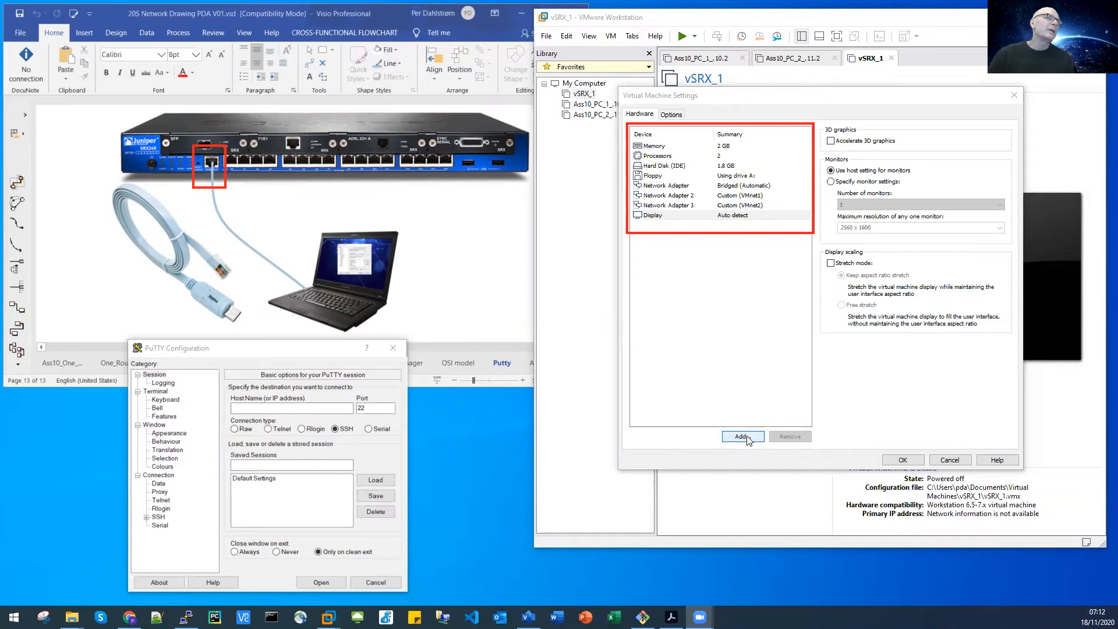
left_click(742, 435)
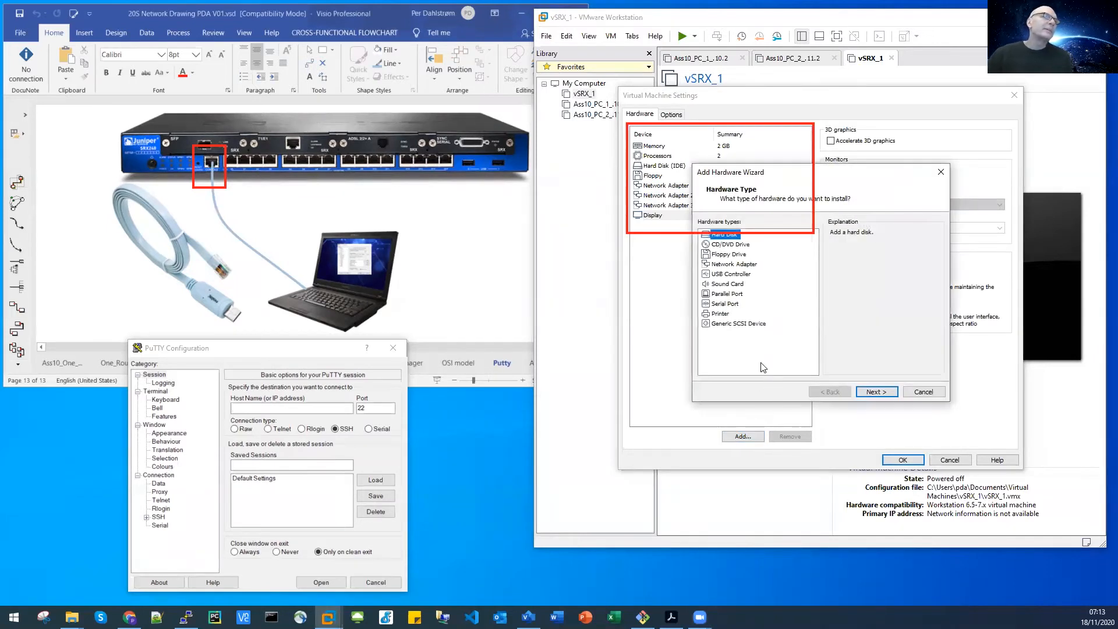
mouse_move(604, 576)
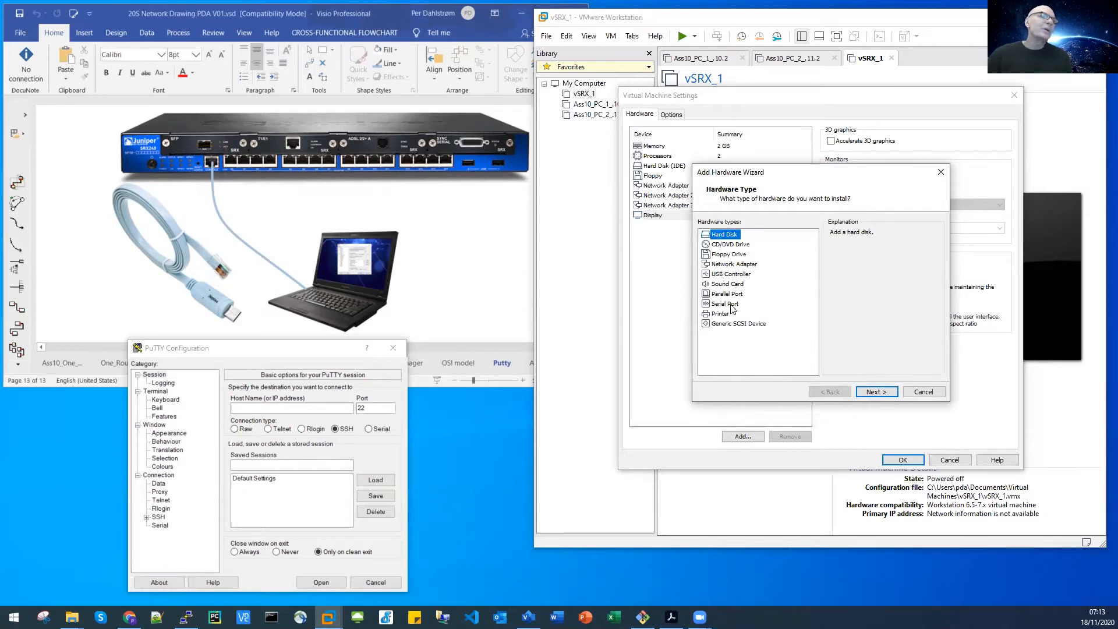
left_click(724, 303)
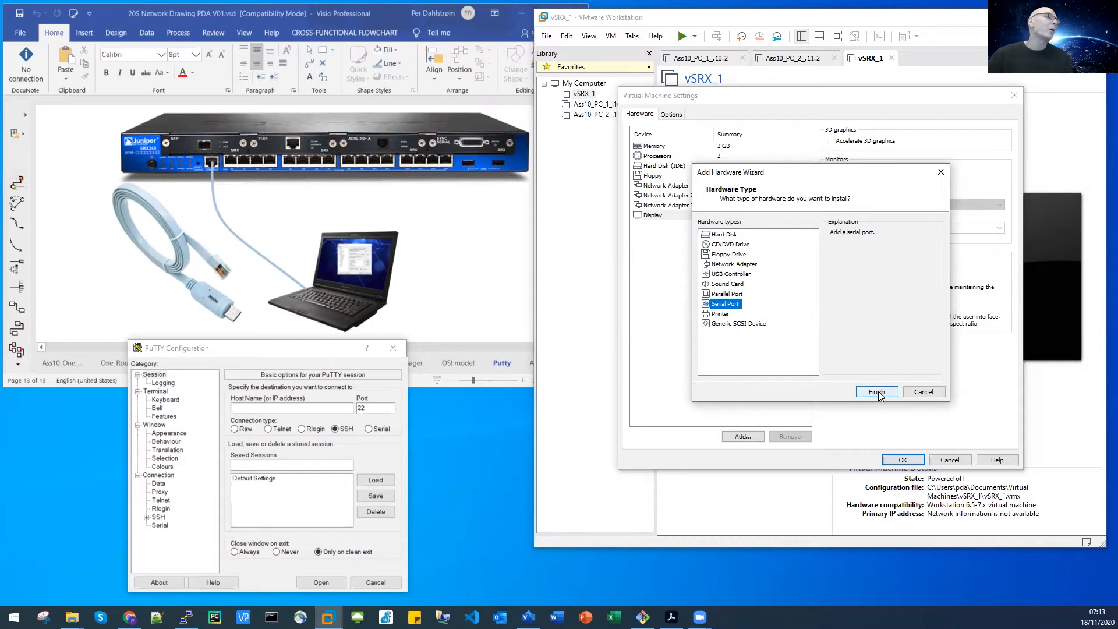
left_click(877, 391)
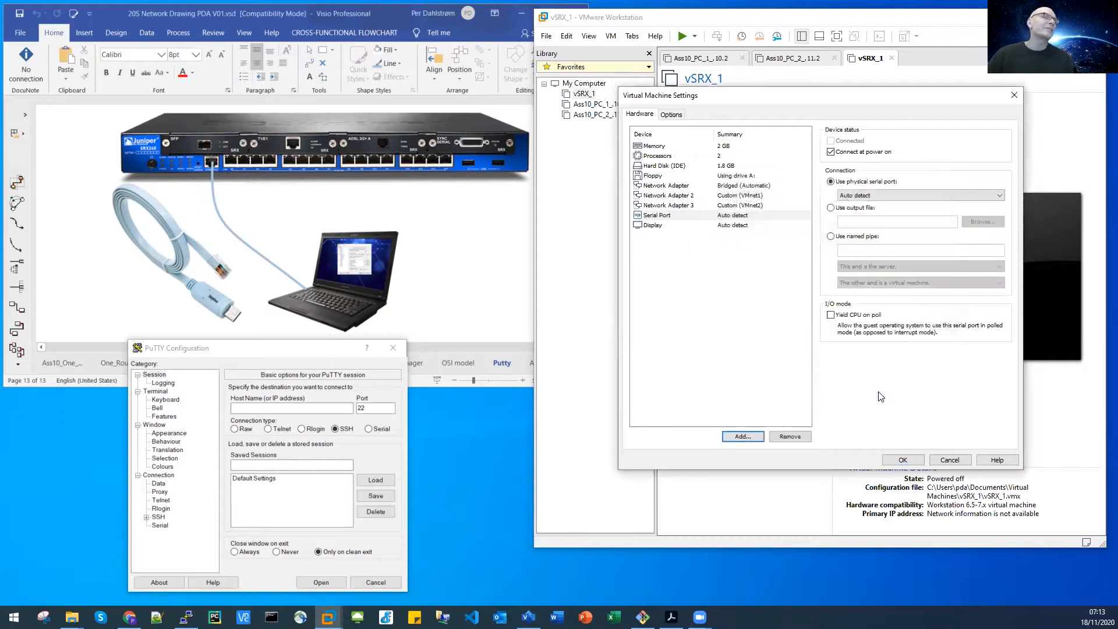
Use named pipe \\.\pipe\vSRX_1 as server to a virtual machine, then click OK
left_click(657, 215)
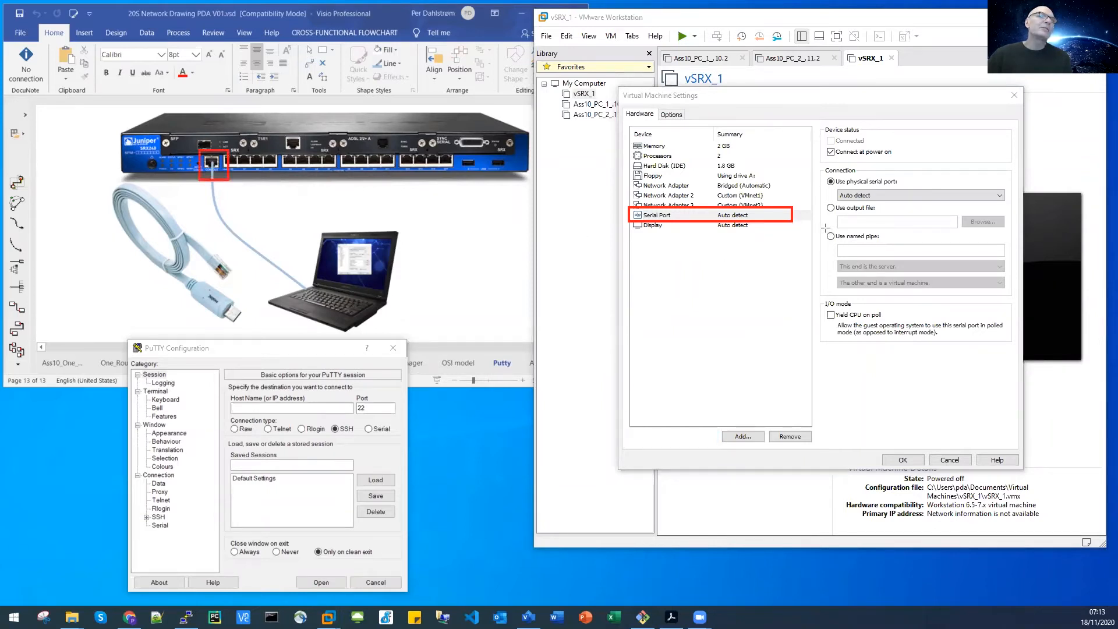
left_click(831, 236)
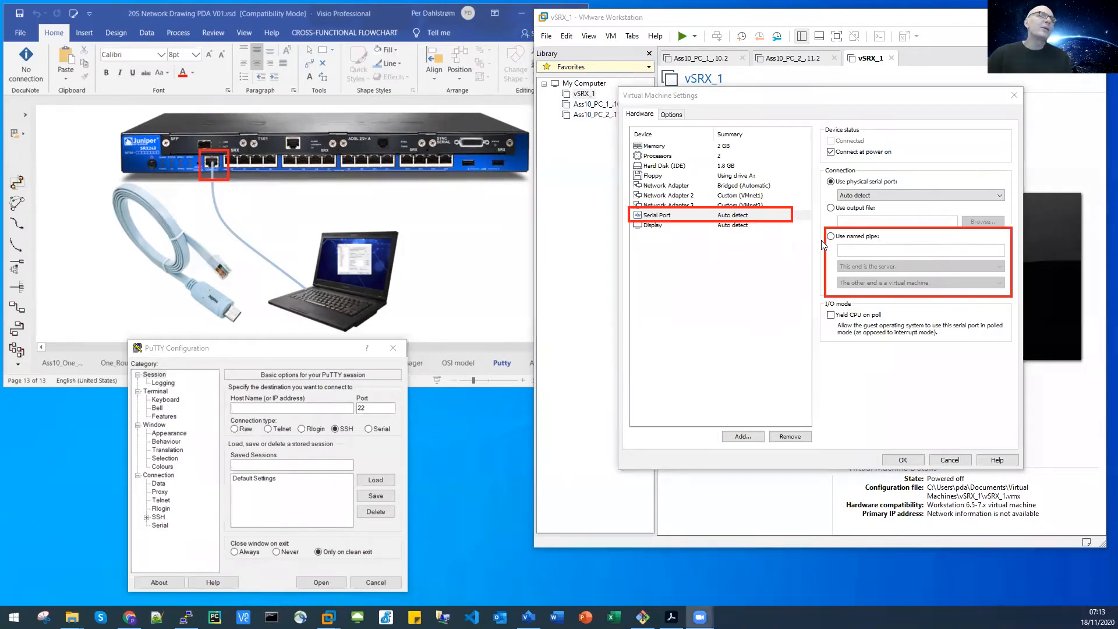
left_click(831, 236)
type("\\\\.\\pipe\\vSRX_1")
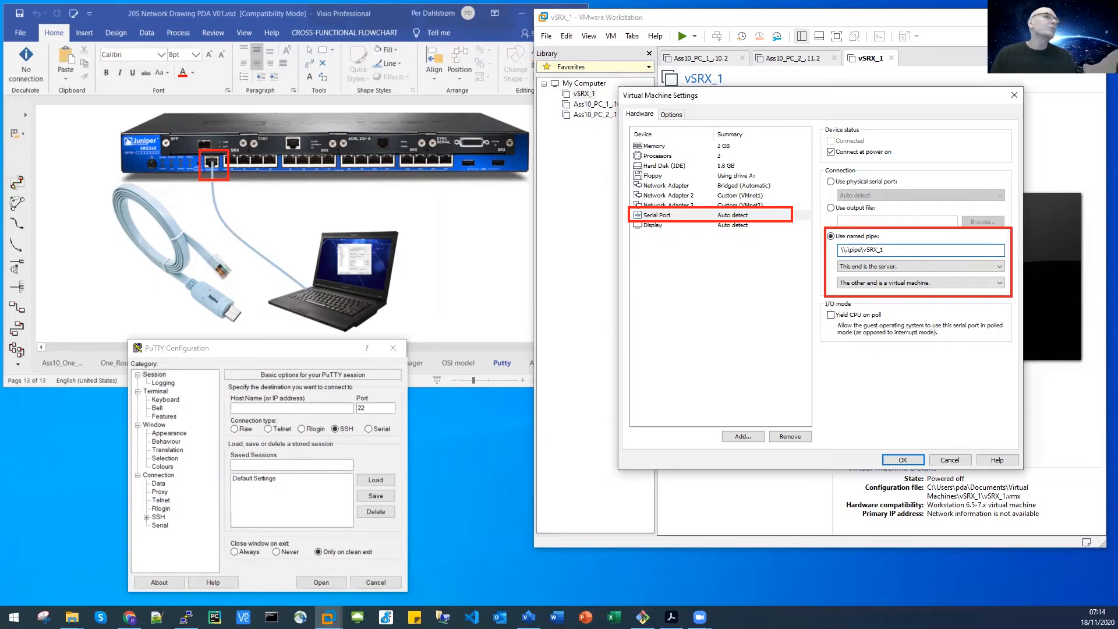
left_click(920, 266)
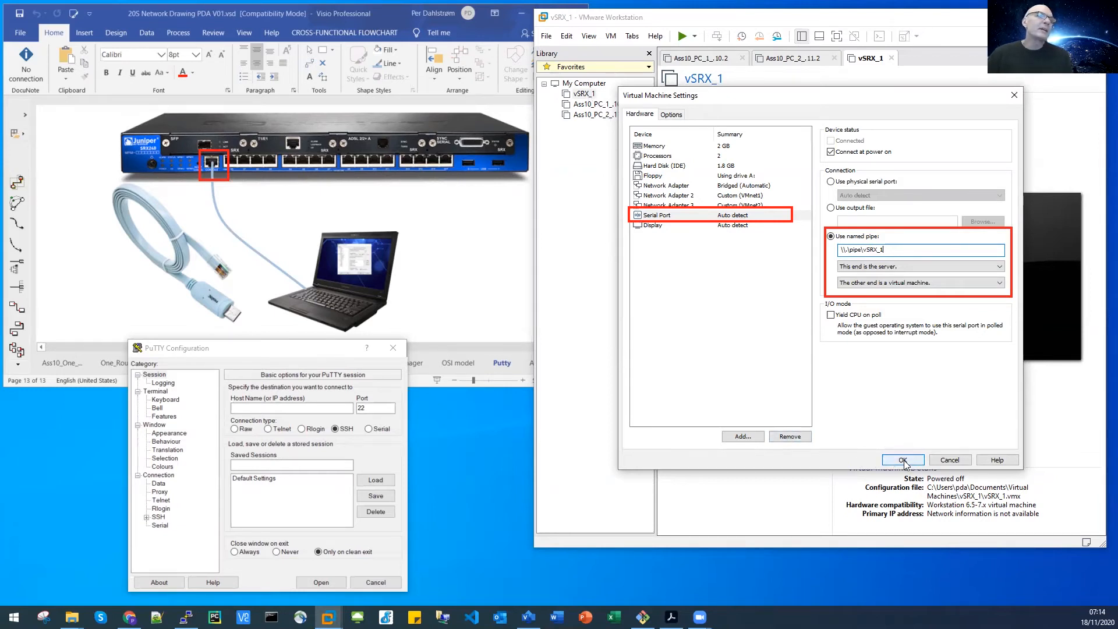
left_click(903, 460)
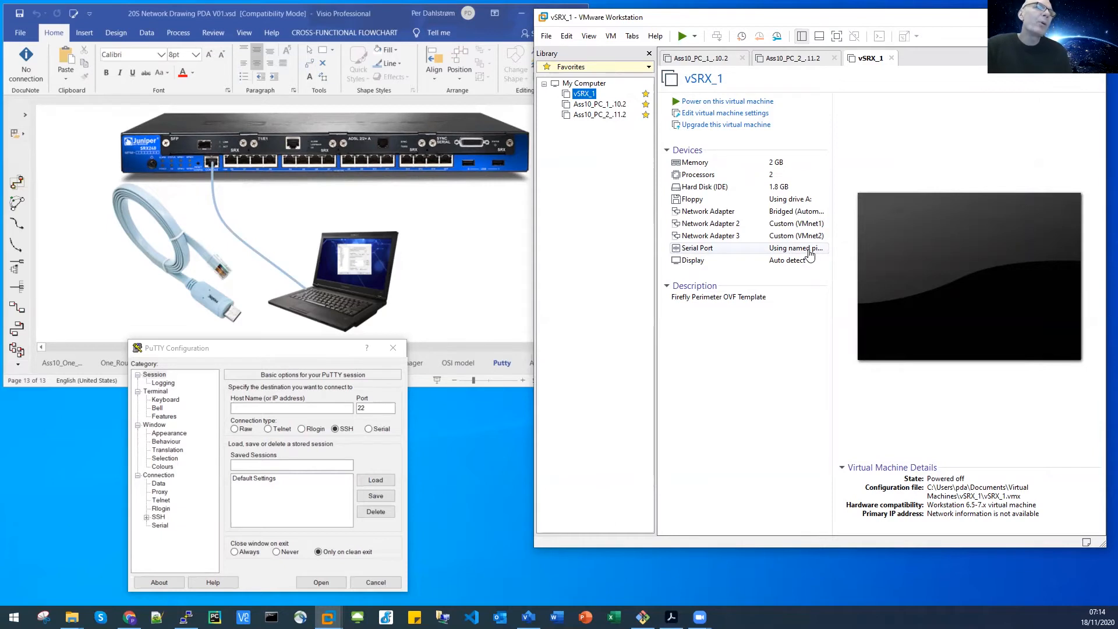
mouse_move(797, 261)
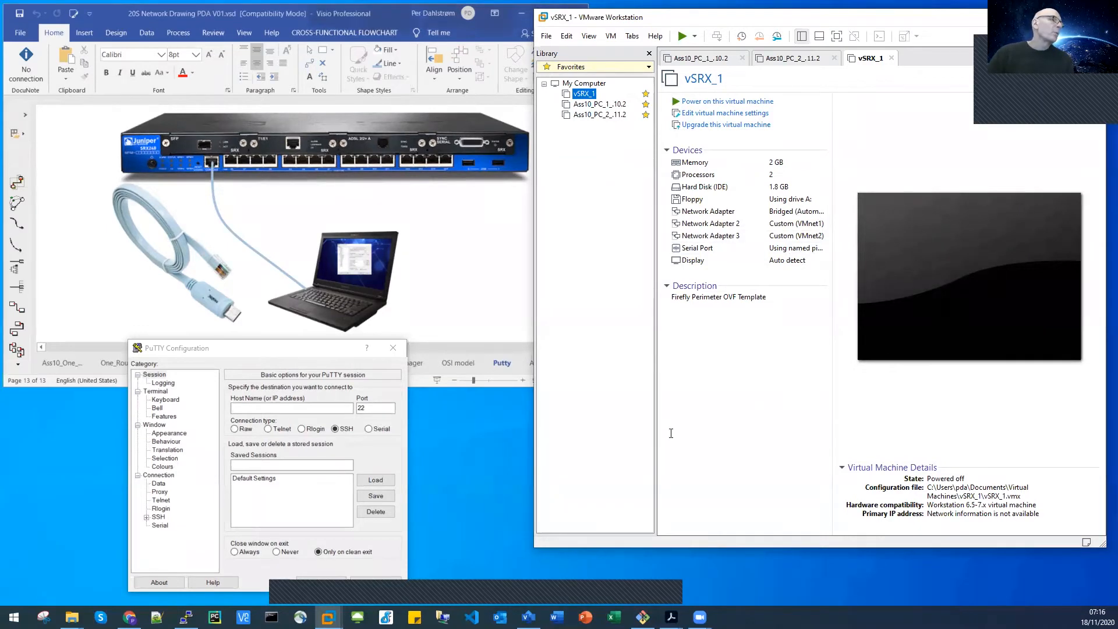
mouse_move(410, 447)
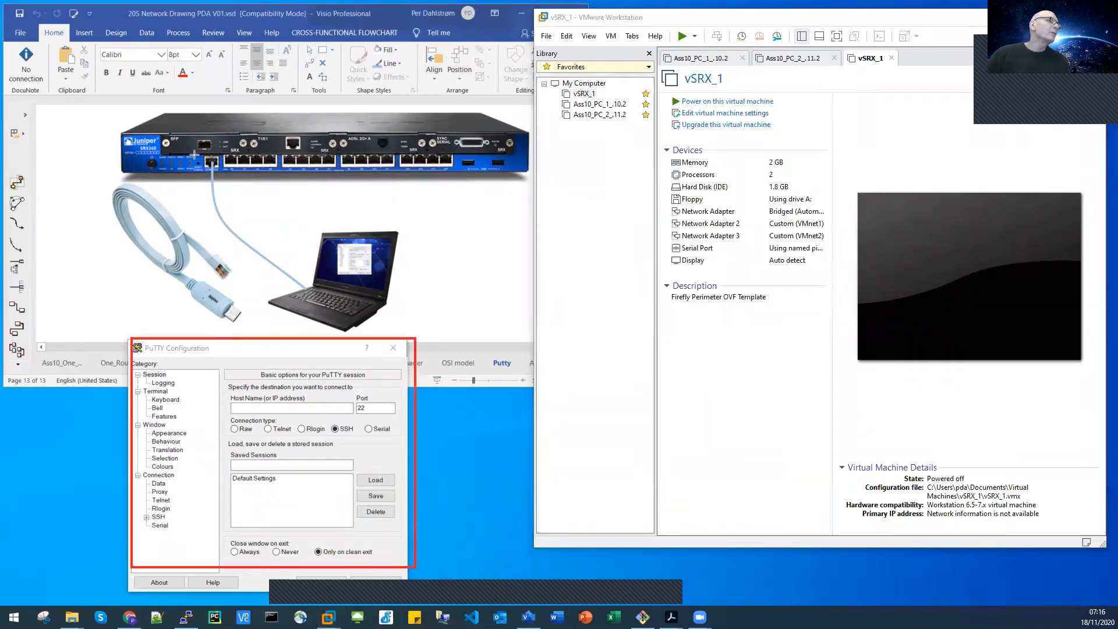
Drag the PuTTY Configuration window higher on screen
left_click_drag(206, 153, 314, 302)
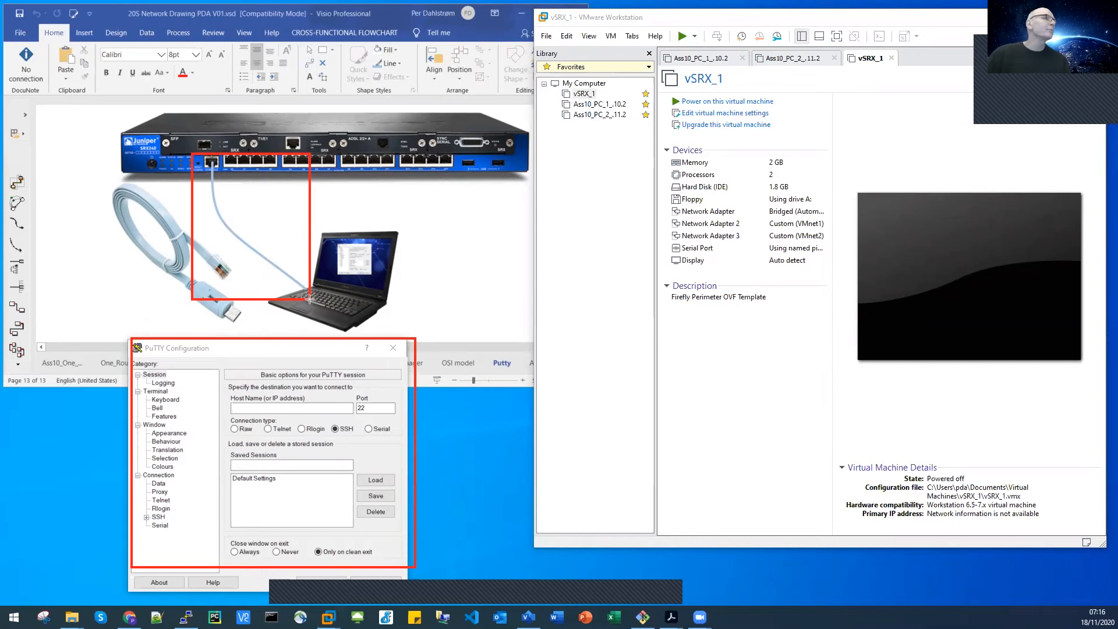
mouse_move(431, 565)
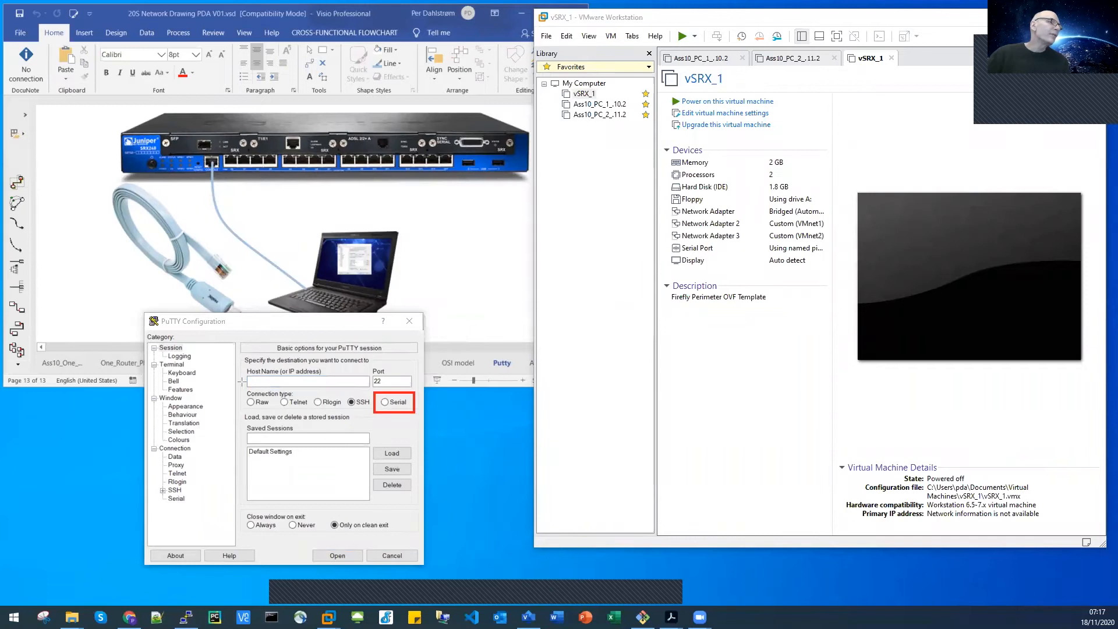
Select the Serial connection type in PuTTY, targeting COM1 at 9600
left_click(301, 378)
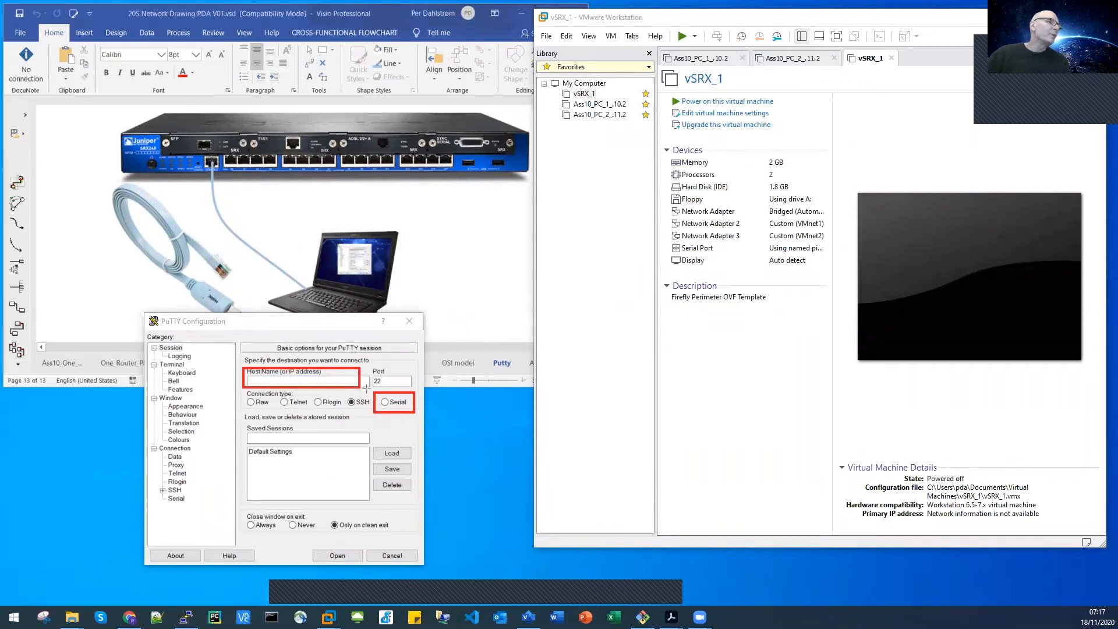
left_click(307, 379)
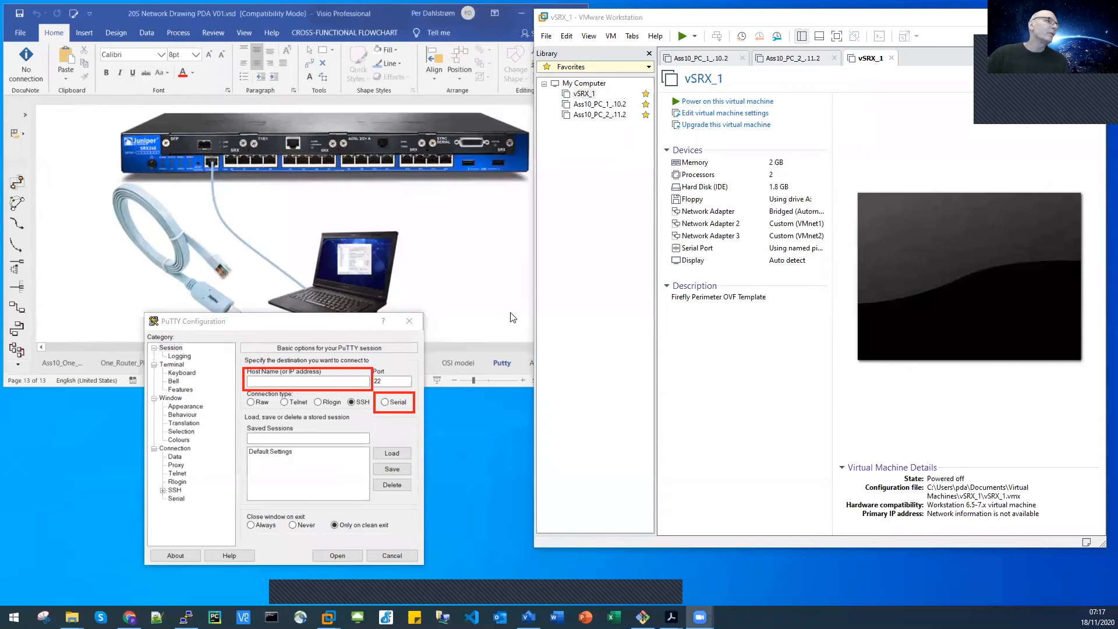
left_click(385, 401)
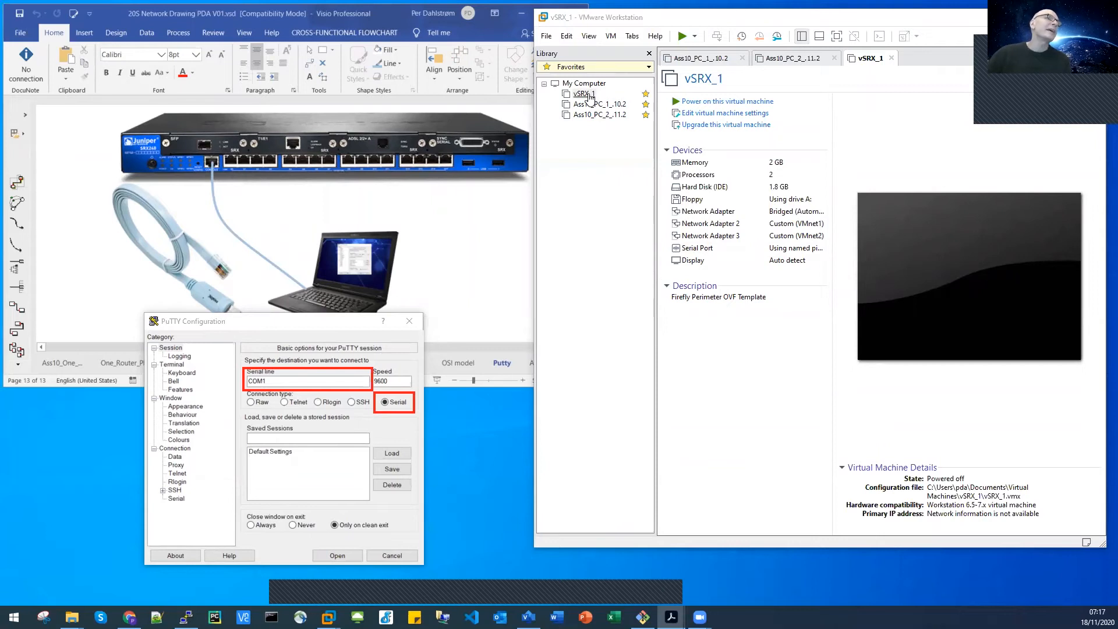
right_click(584, 93)
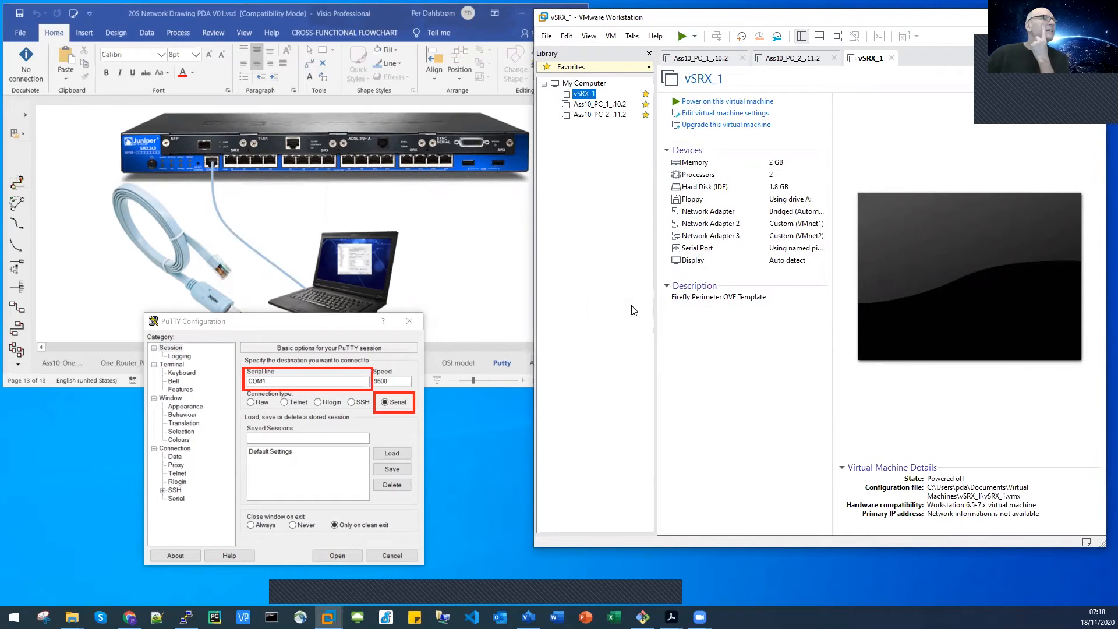
Check vSRX_1's named pipe, close settings, and enter \\.\pipe\vSRX_1 as PuTTY's serial line
left_click(723, 112)
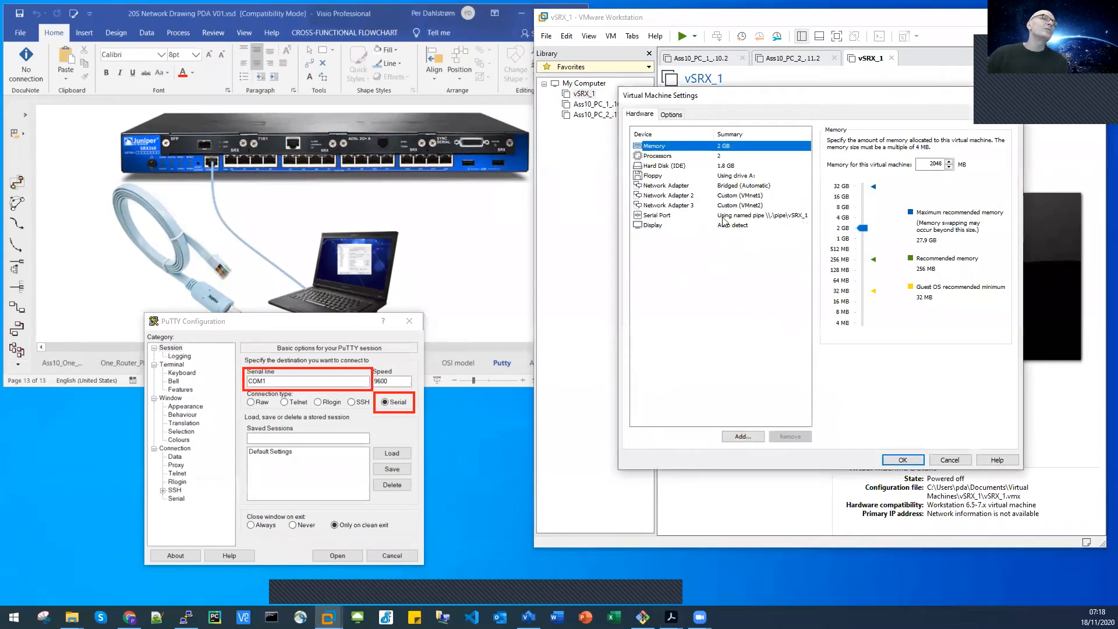
left_click(655, 215)
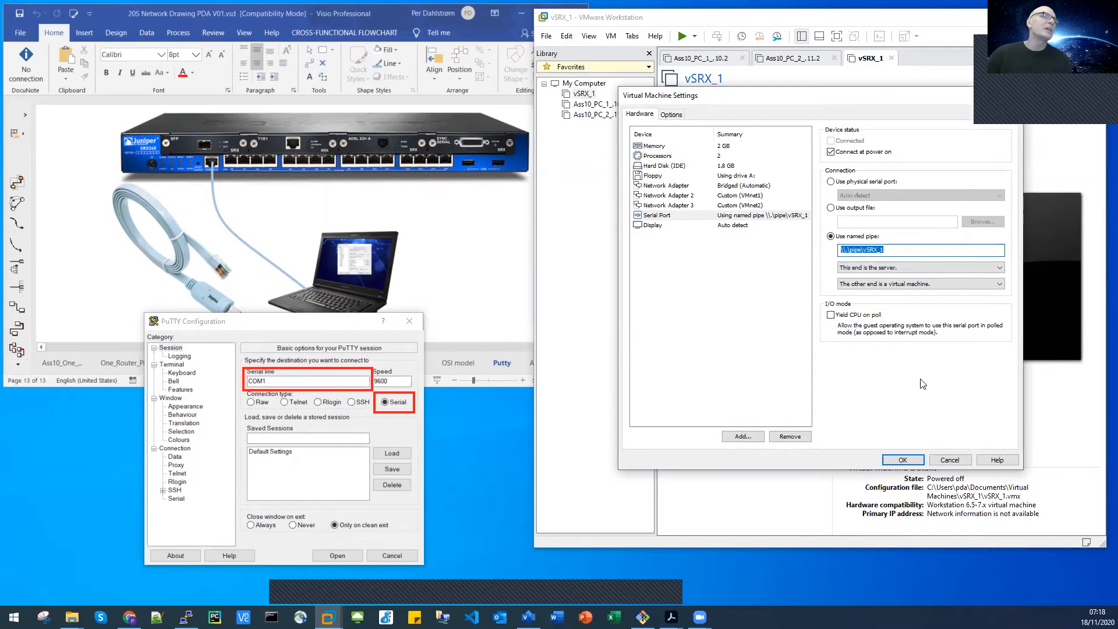
left_click(901, 460)
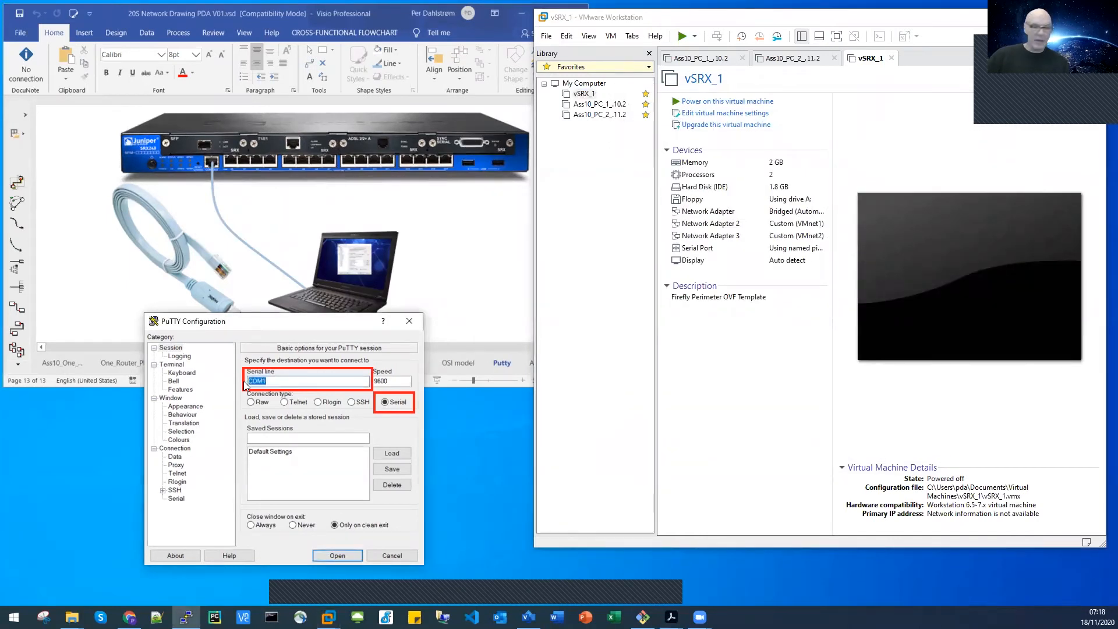
type("\\\\.\\pipe\\vSRX_1")
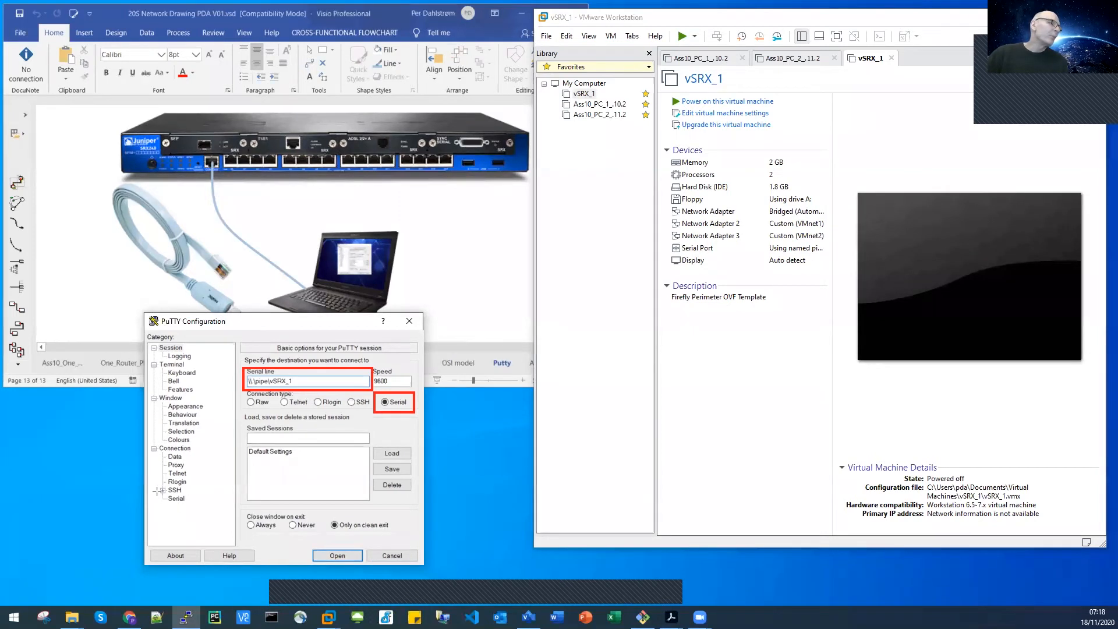
left_click(176, 498)
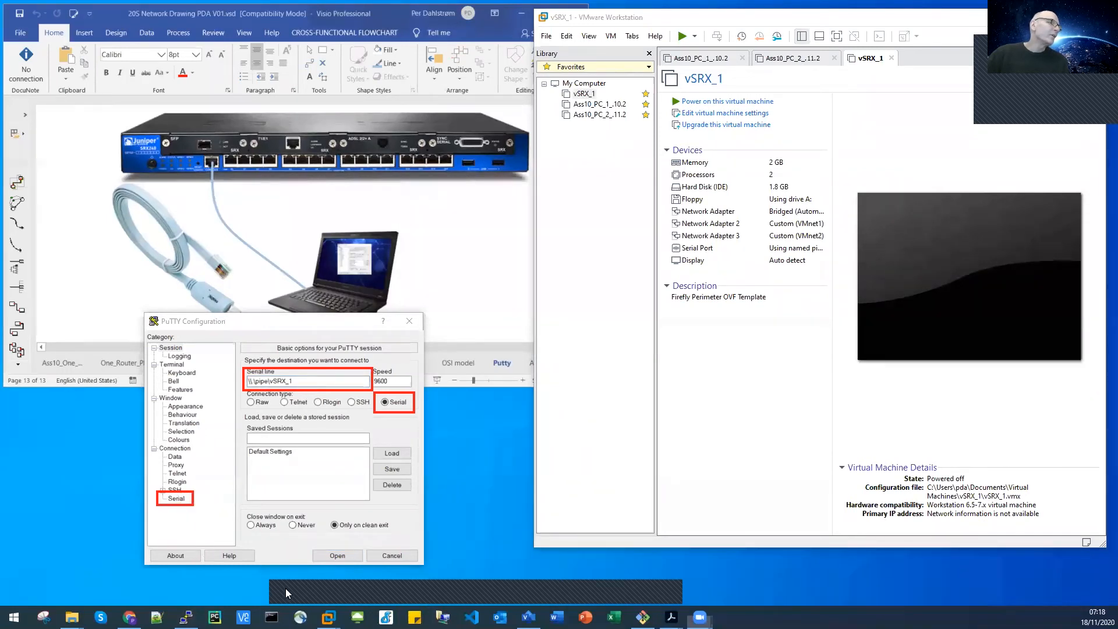
In Connection > Serial, enter 8 data bits, keep 9600/1/None, set flow control None
left_click(176, 499)
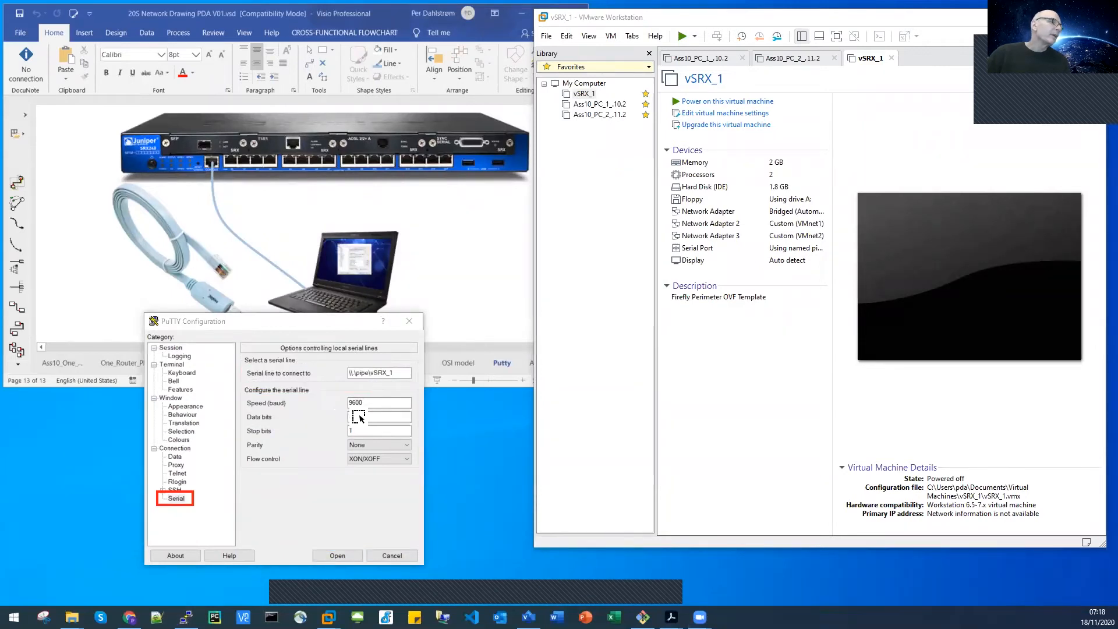
type("8")
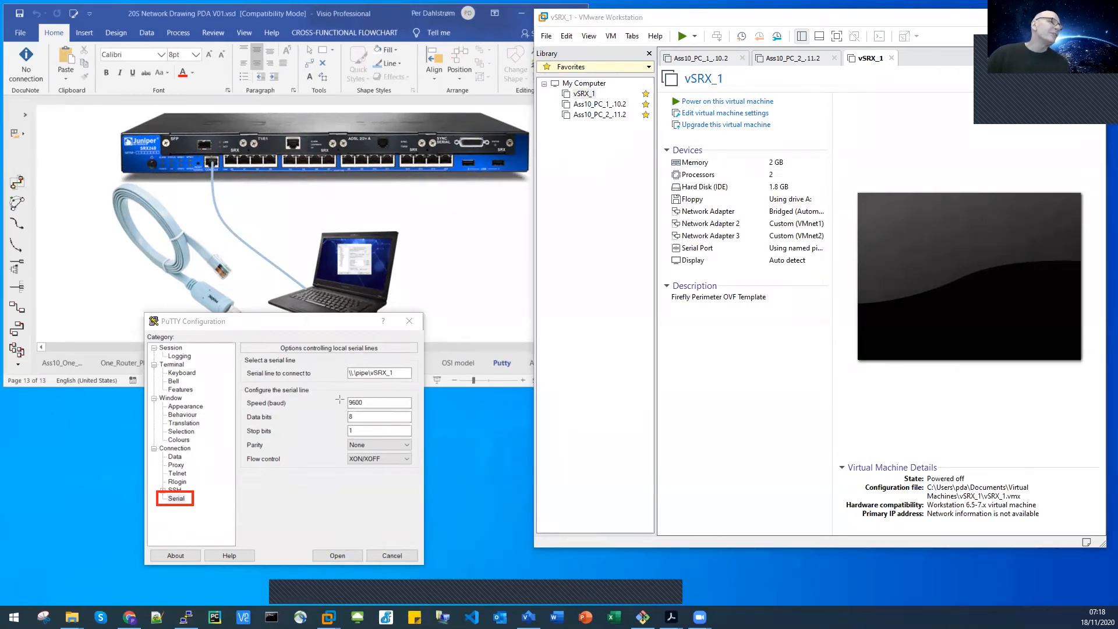
left_click(378, 402)
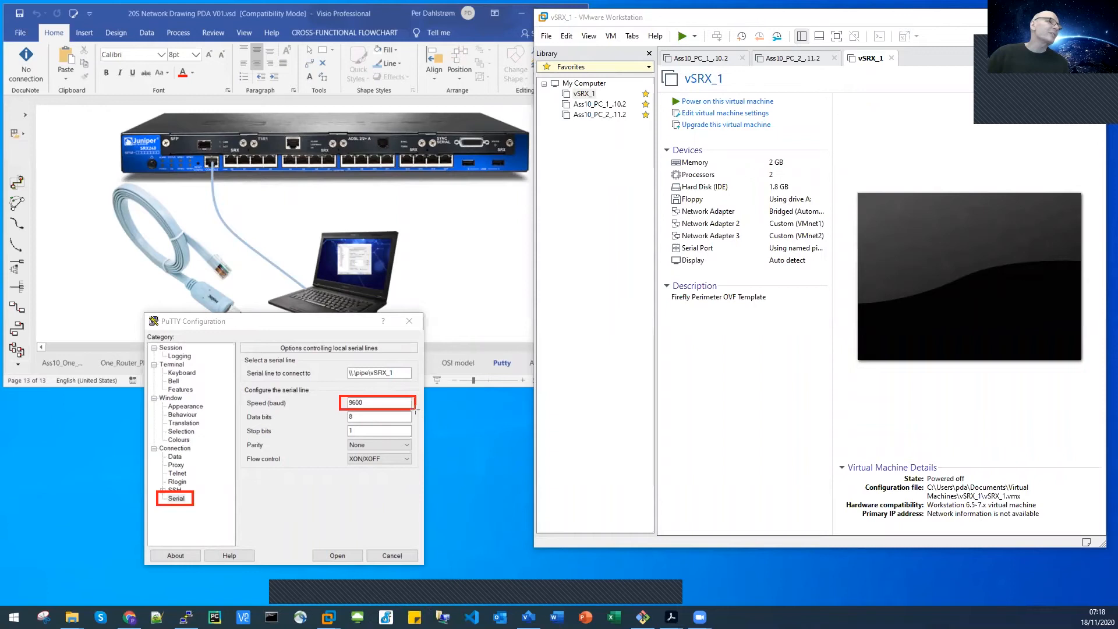
left_click(213, 166)
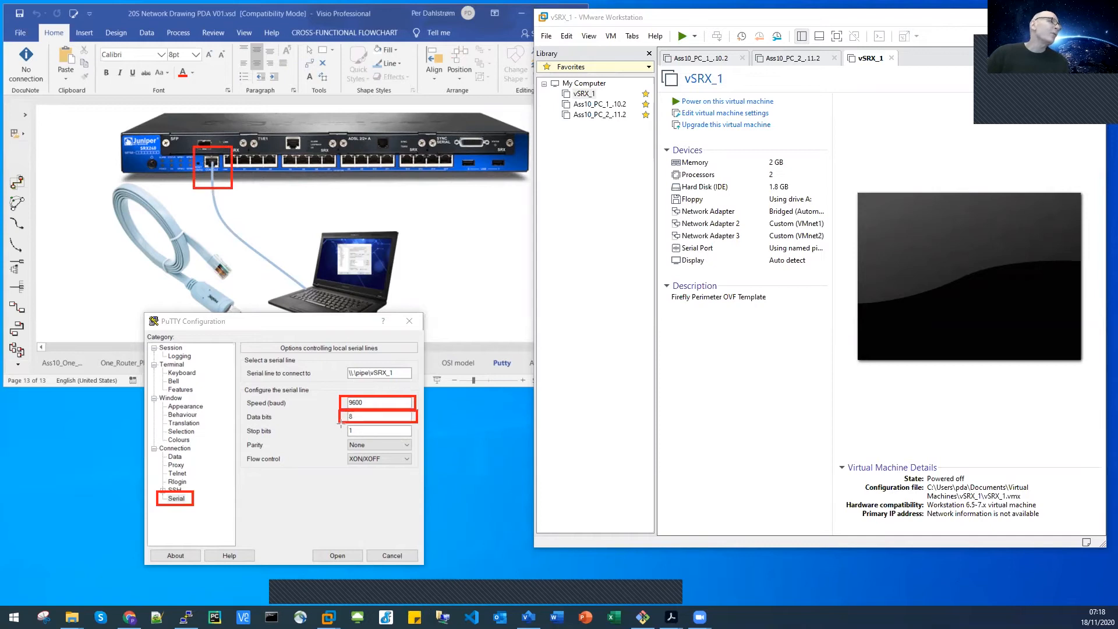
left_click(381, 431)
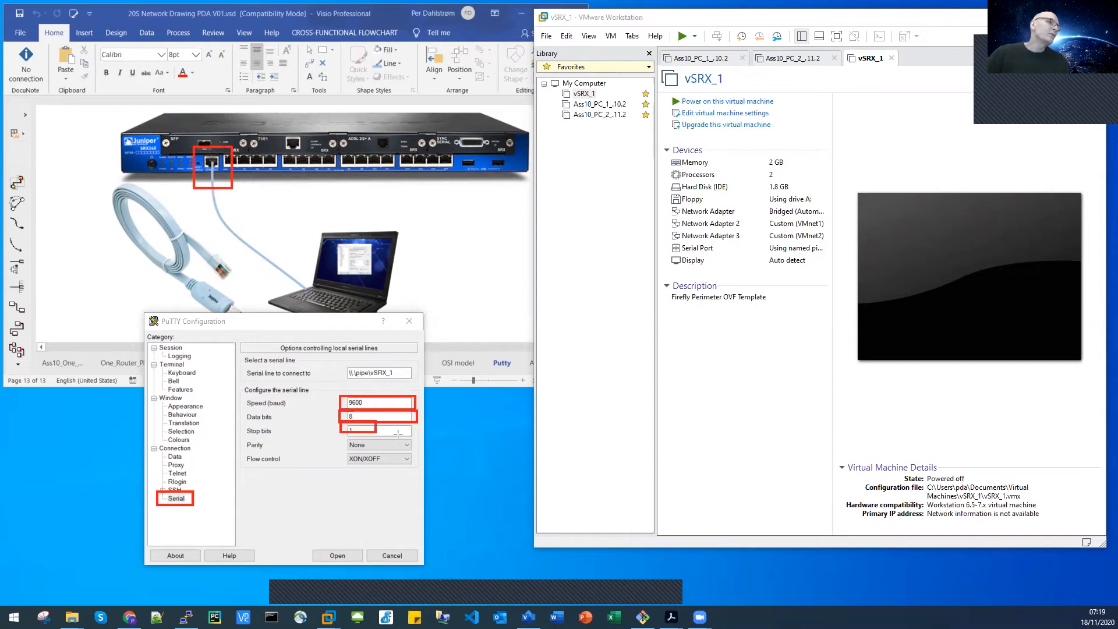
left_click(378, 431)
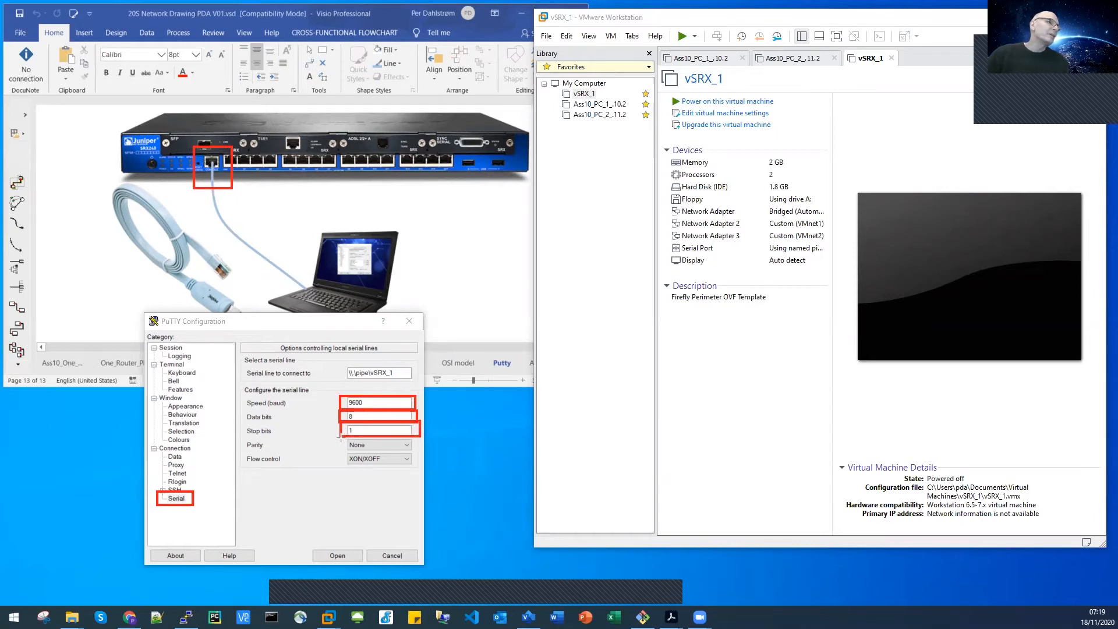
left_click(379, 445)
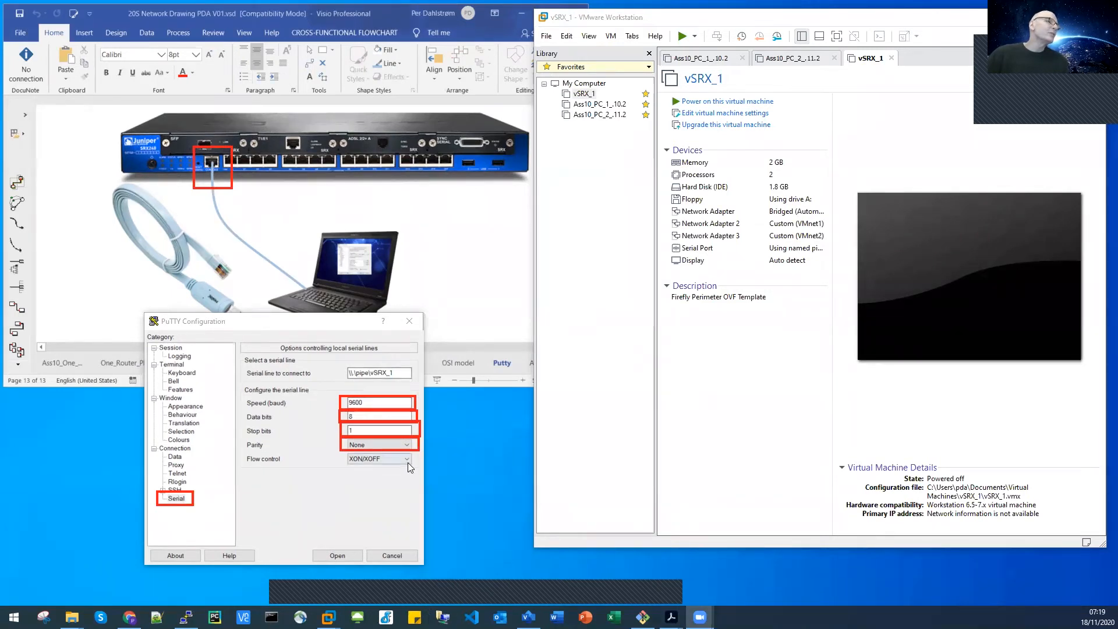
left_click(379, 458)
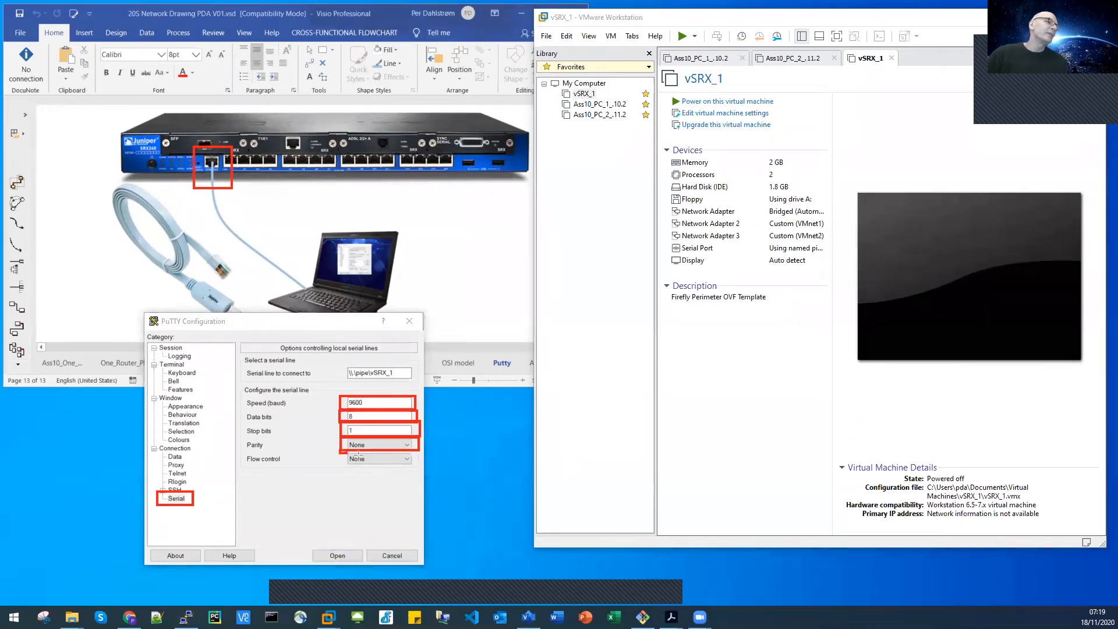
left_click(378, 458)
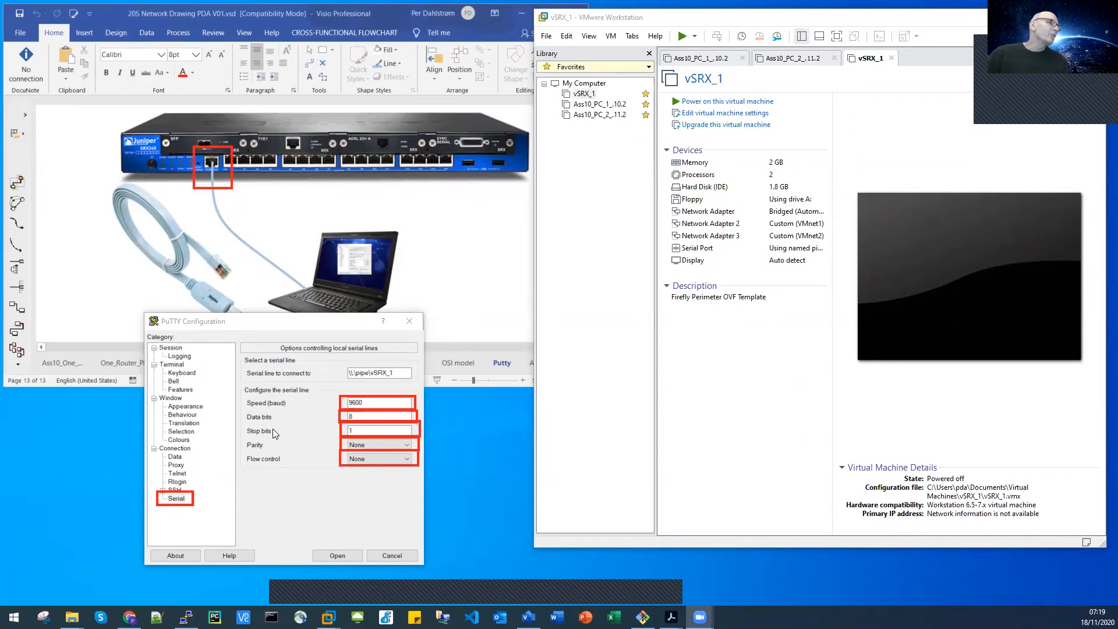
Return to PuTTY's Session page showing serial line \\.\pipe\vSRX_1 at 9600
left_click(171, 347)
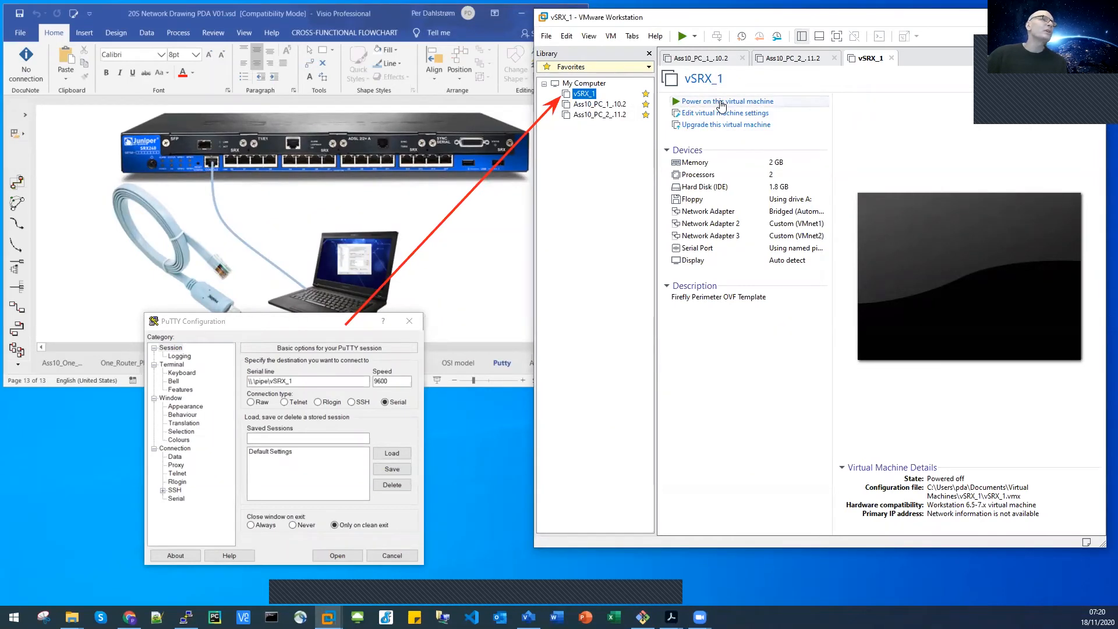
Power on the vSRX_1 virtual machine so it begins booting
left_click(727, 101)
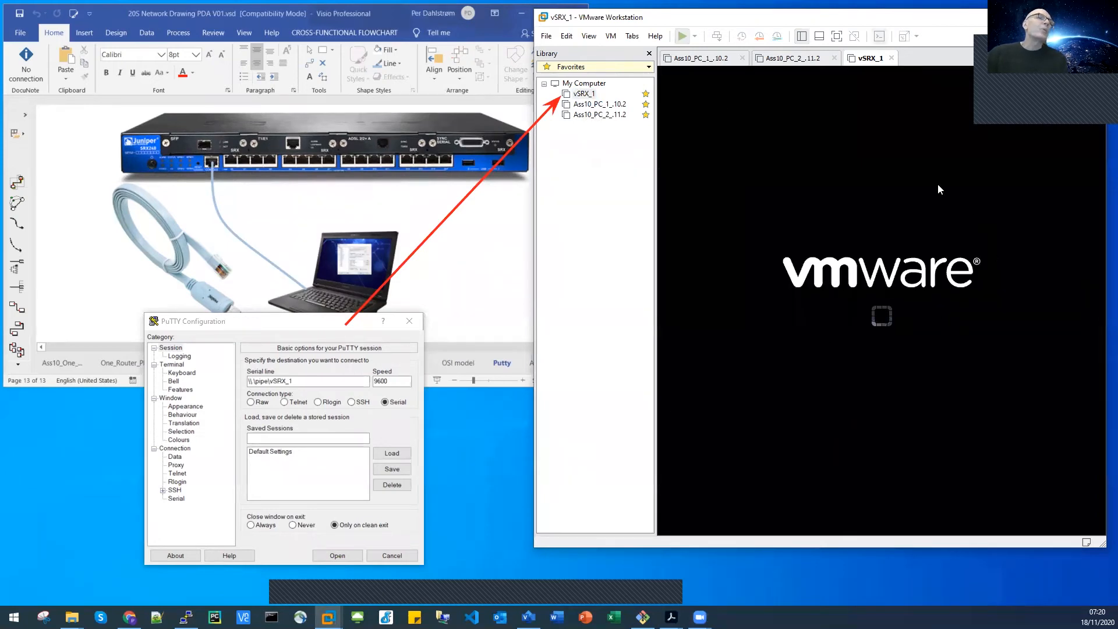
left_click(678, 36)
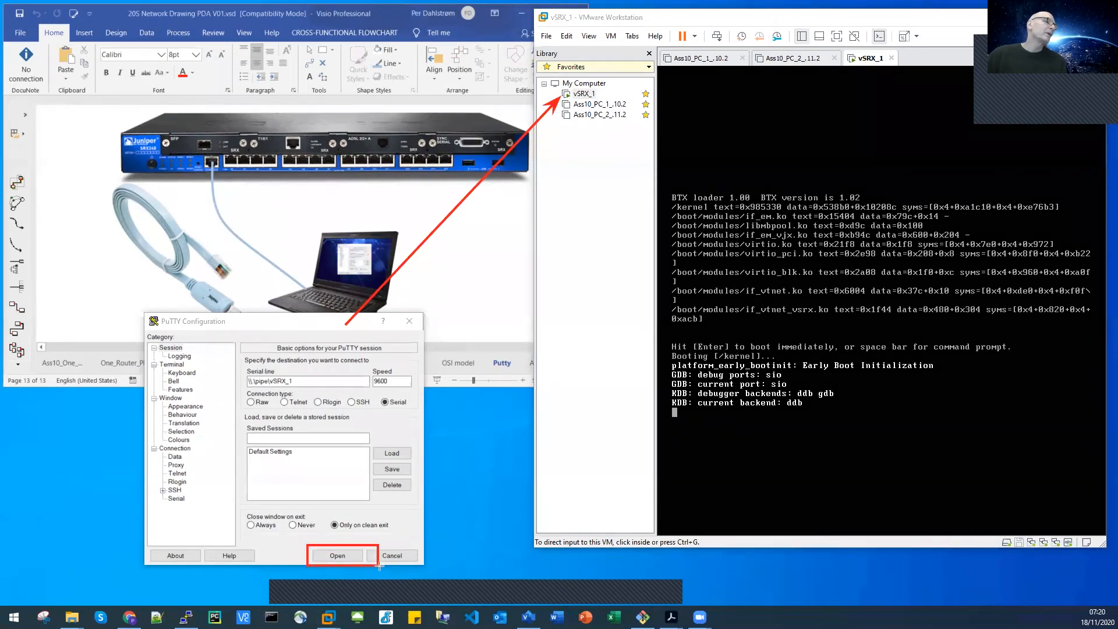
Open PuTTY's serial connection to the vSRX_1 pipe and log in as root
left_click(337, 555)
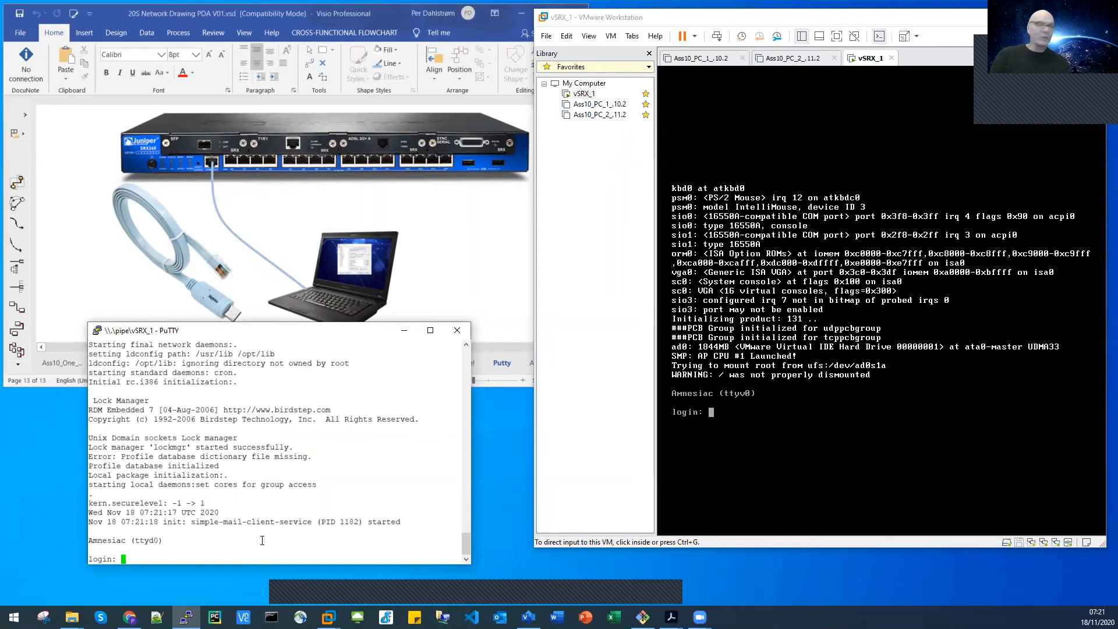
type("root")
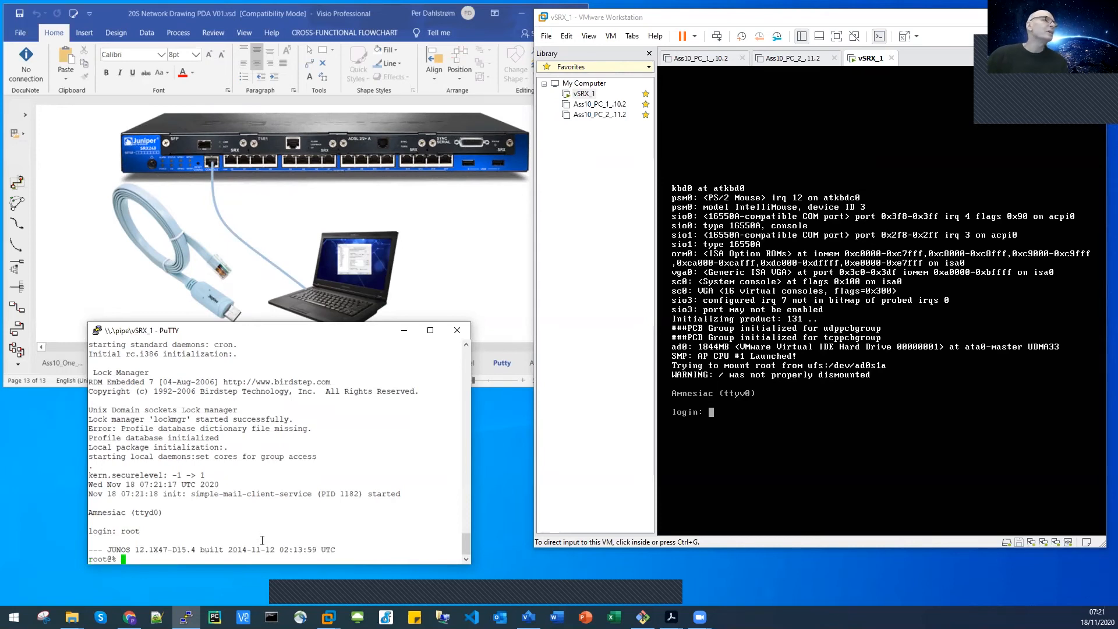
Name the pipe serial settings 'vSRX_1' and save them as a PuTTY session
left_click(788, 54)
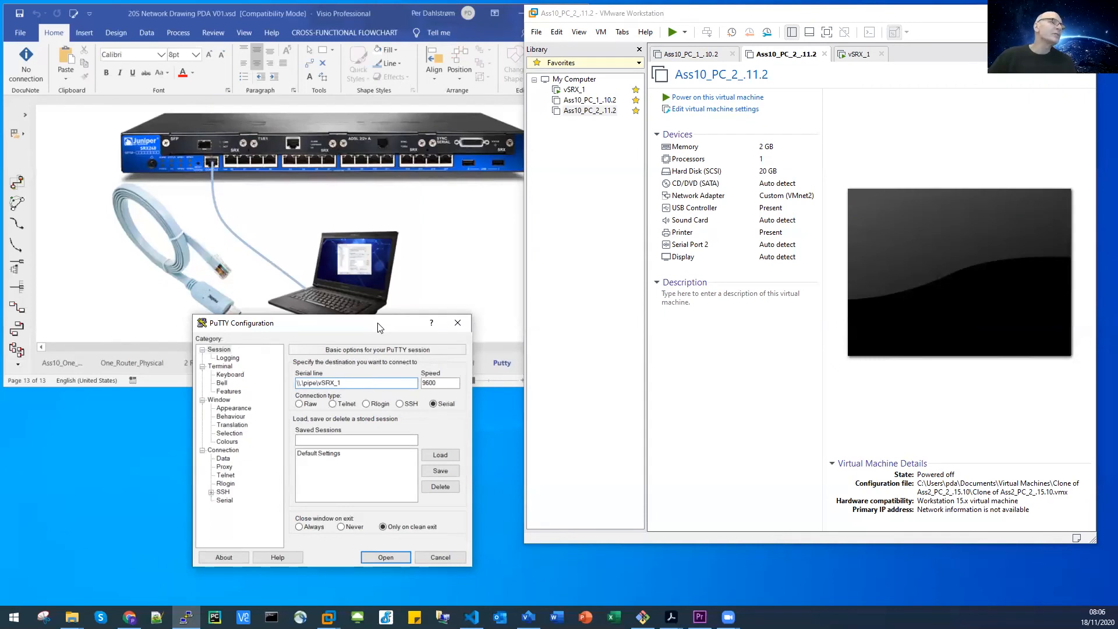
left_click_drag(241, 323, 336, 220)
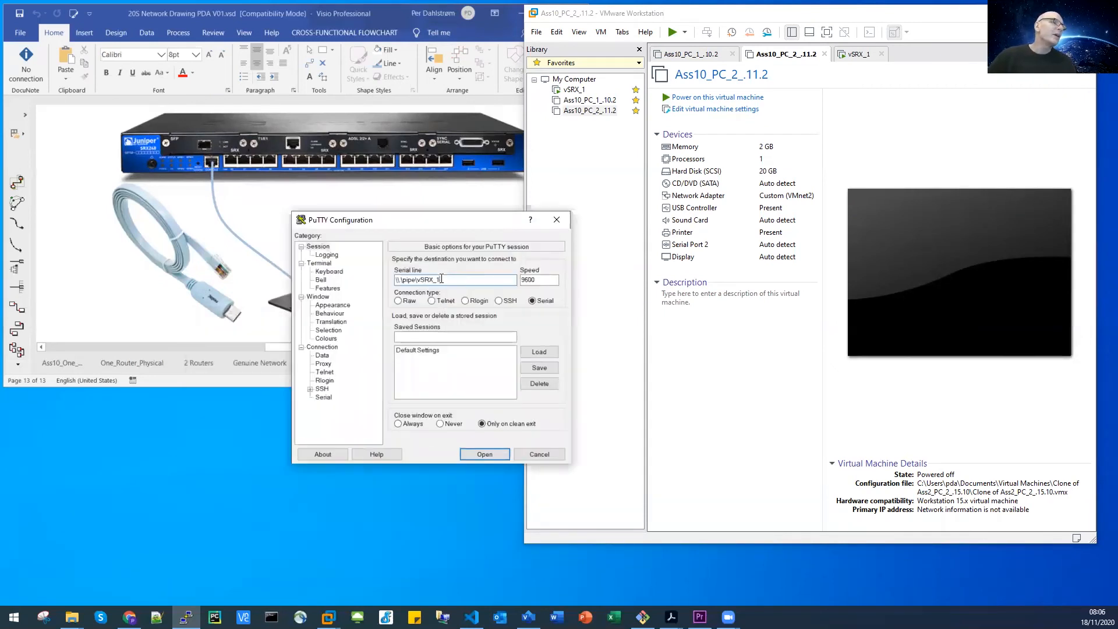
double_click(425, 279)
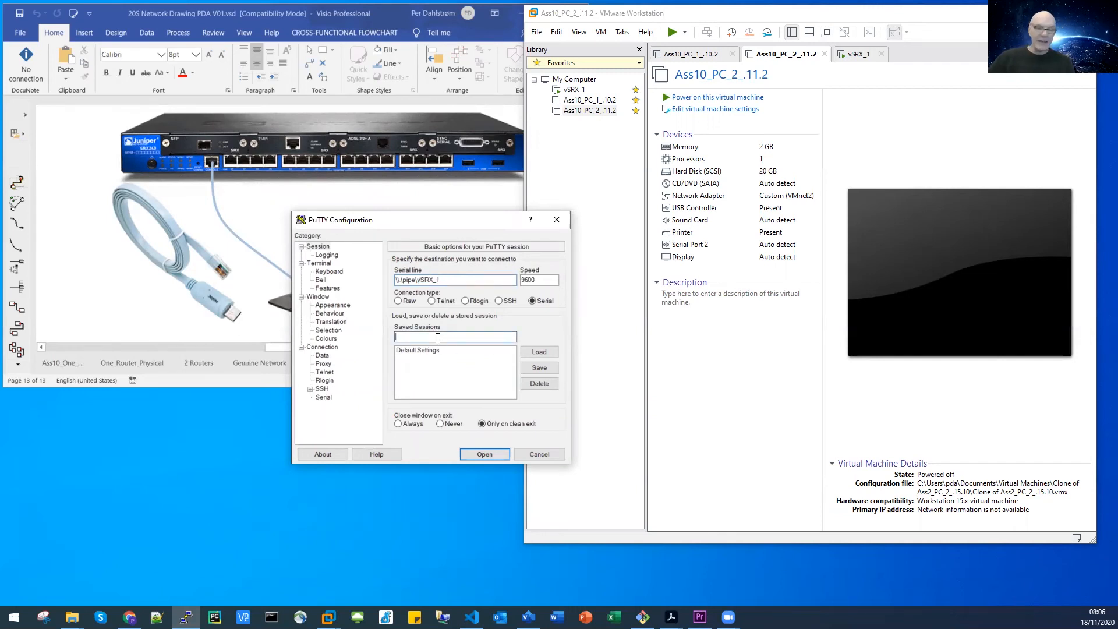
type("vSRX_1")
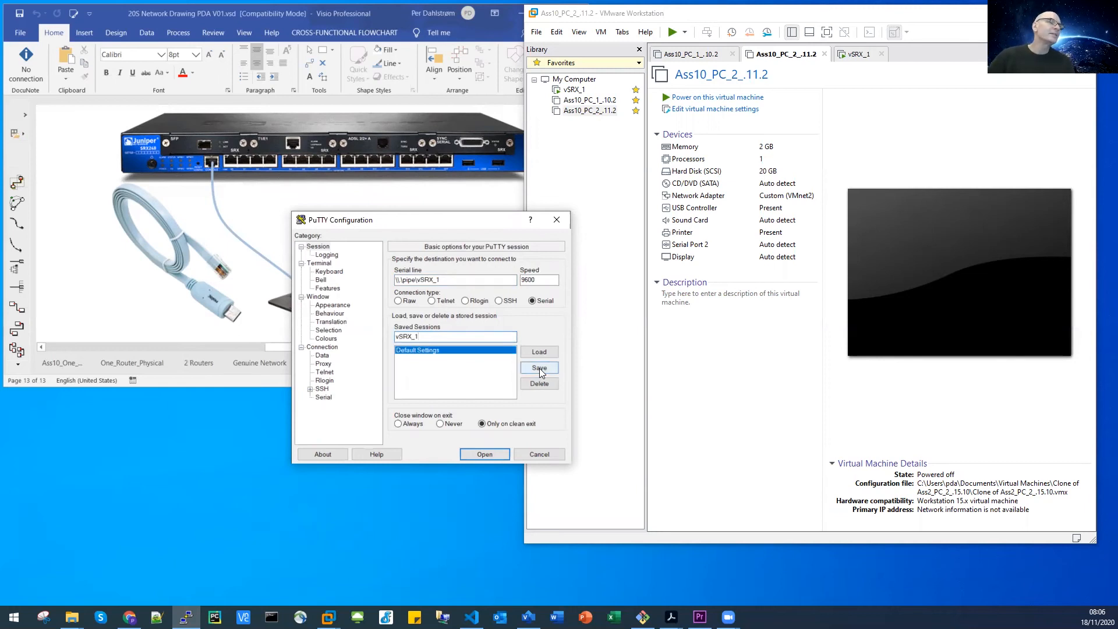
left_click(539, 368)
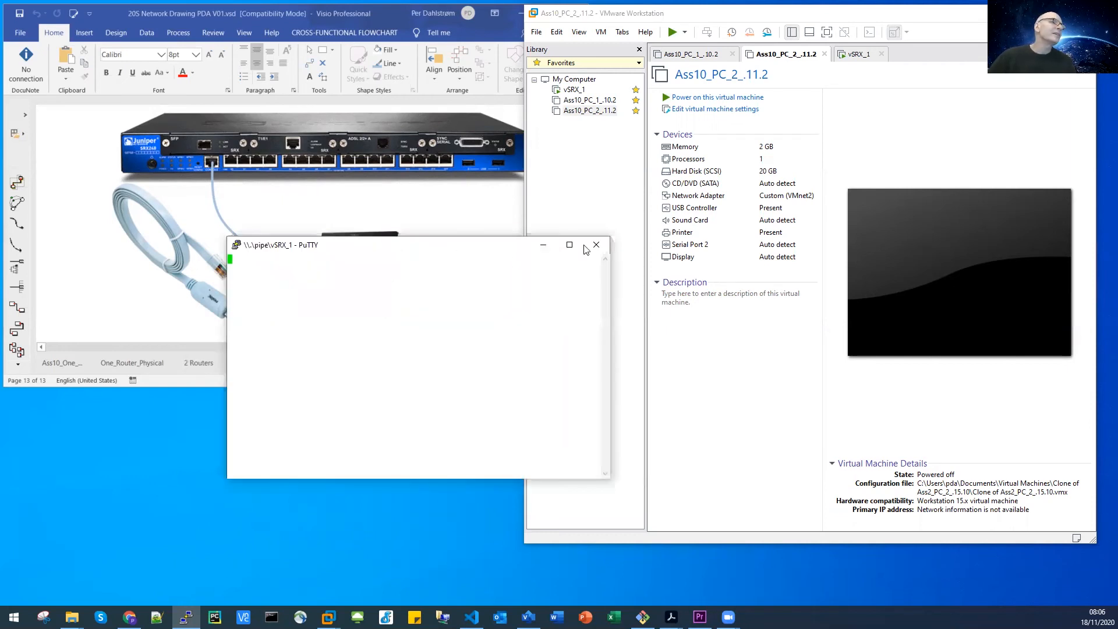
Close the blank vSRX_1 console and relaunch PuTTY from the taskbar
left_click(597, 244)
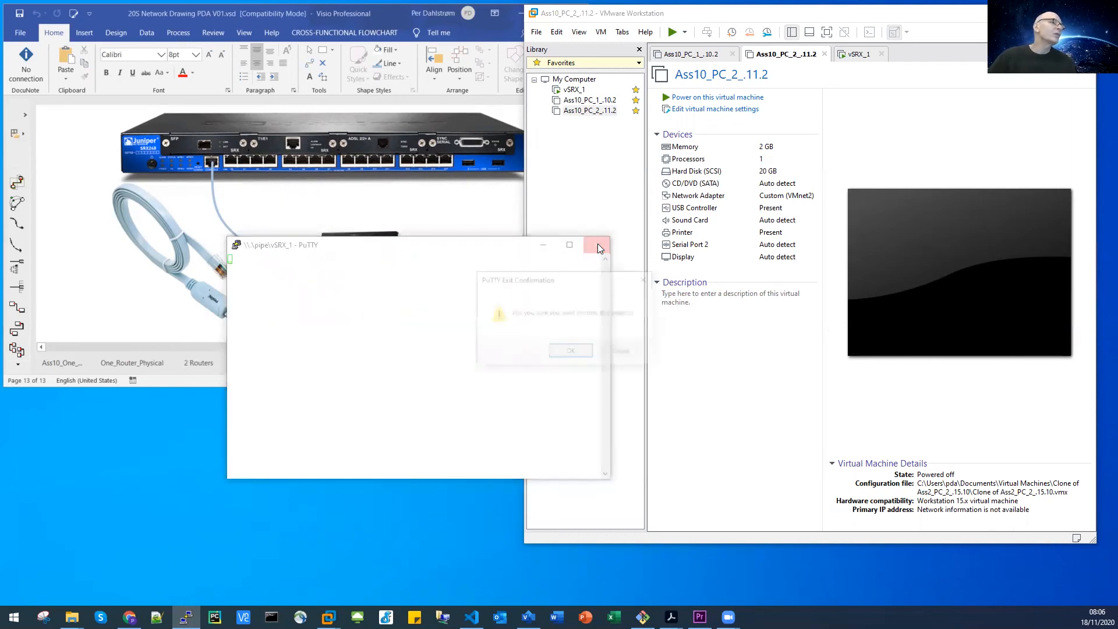
left_click(597, 244)
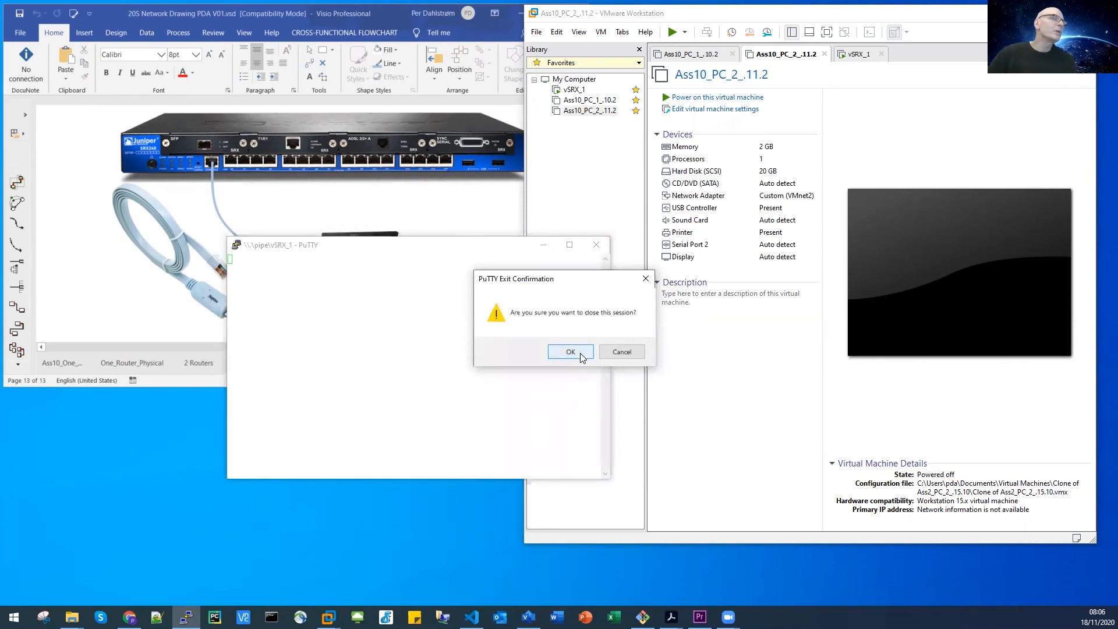
left_click(569, 352)
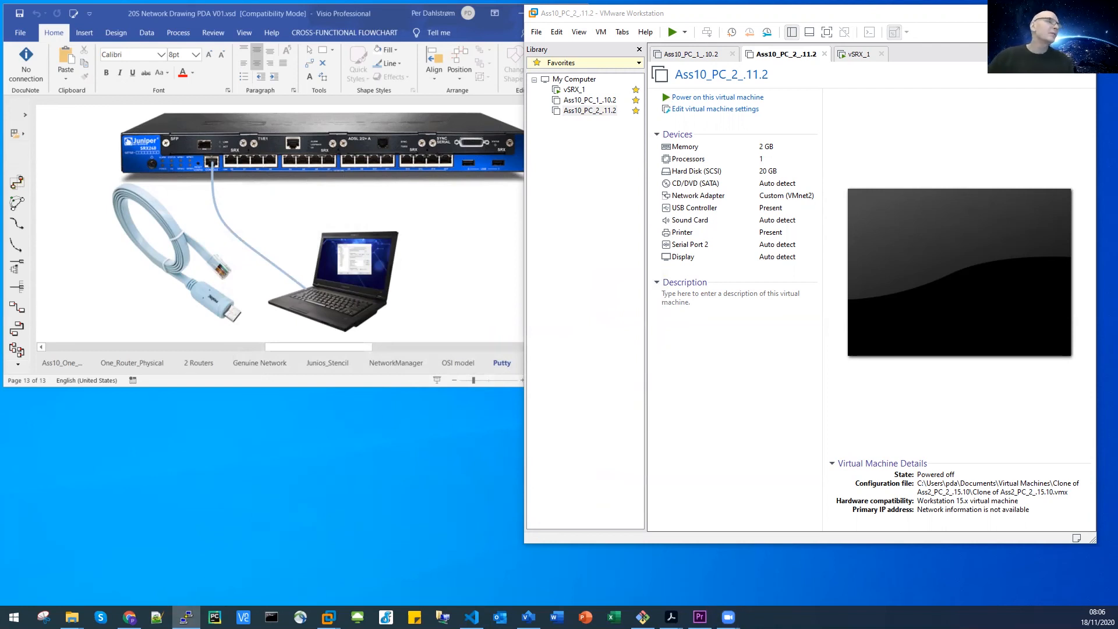
left_click(185, 617)
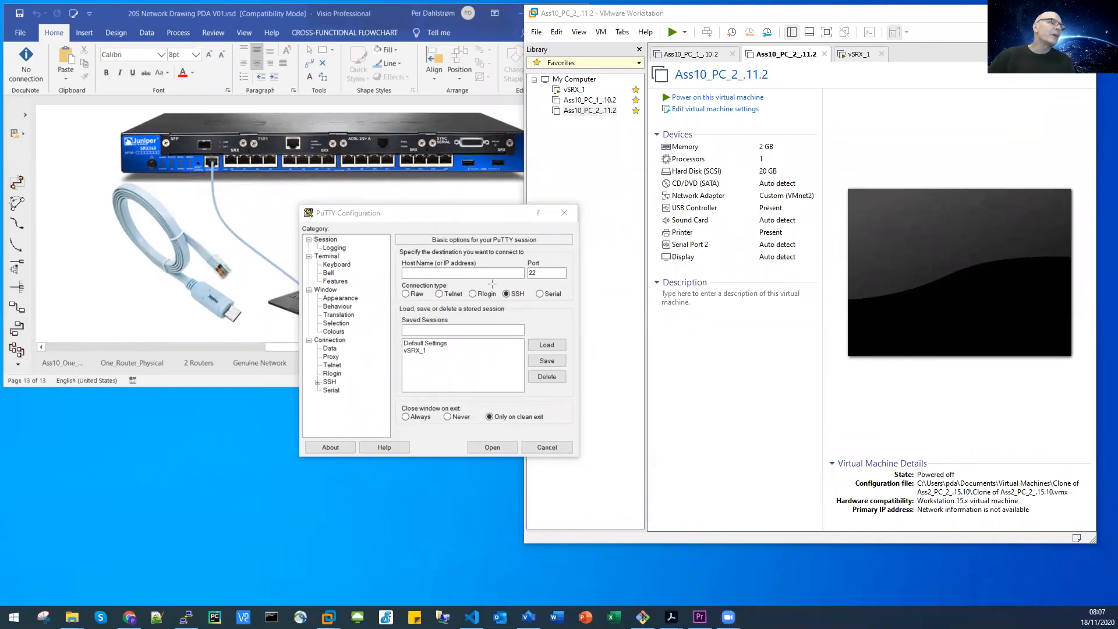
Load the saved vSRX_1 session in PuTTY Configuration
left_click(506, 293)
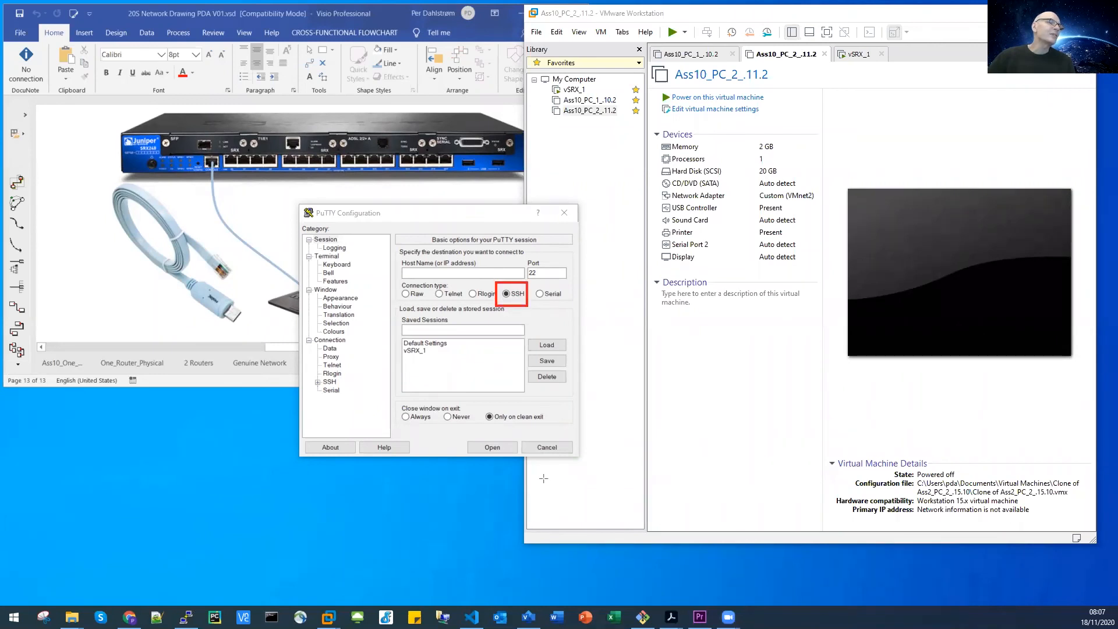
left_click(540, 293)
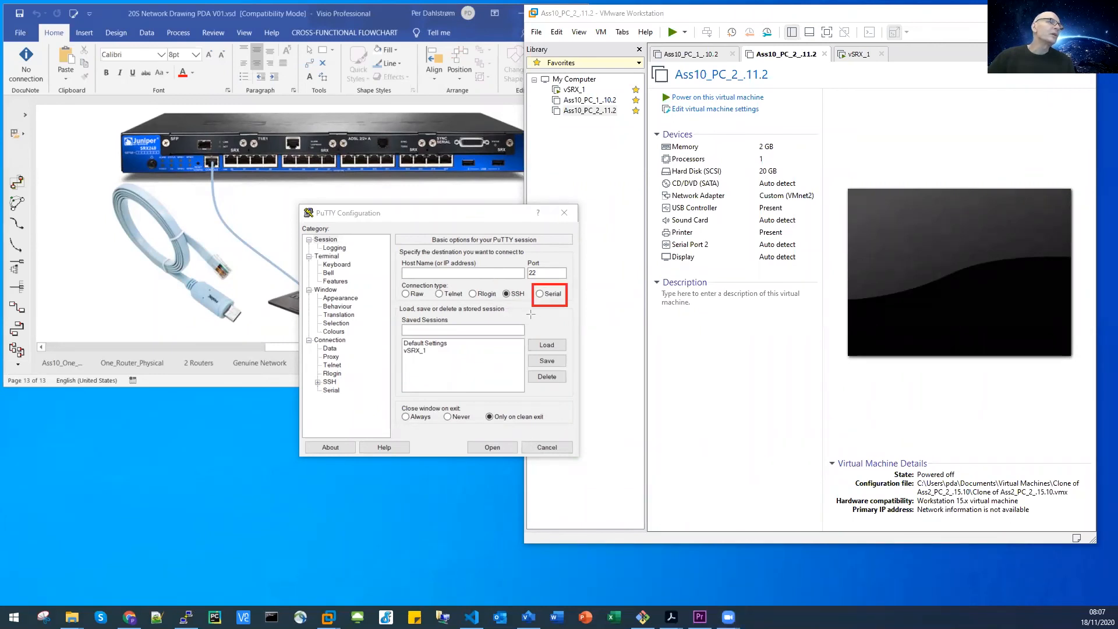
left_click(462, 272)
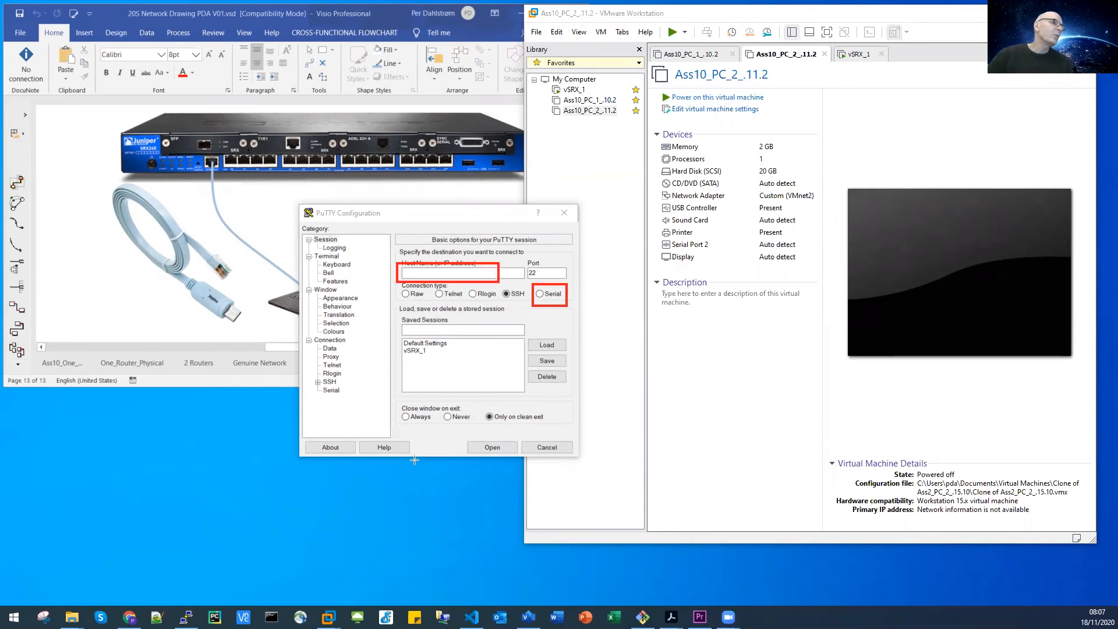
left_click(417, 350)
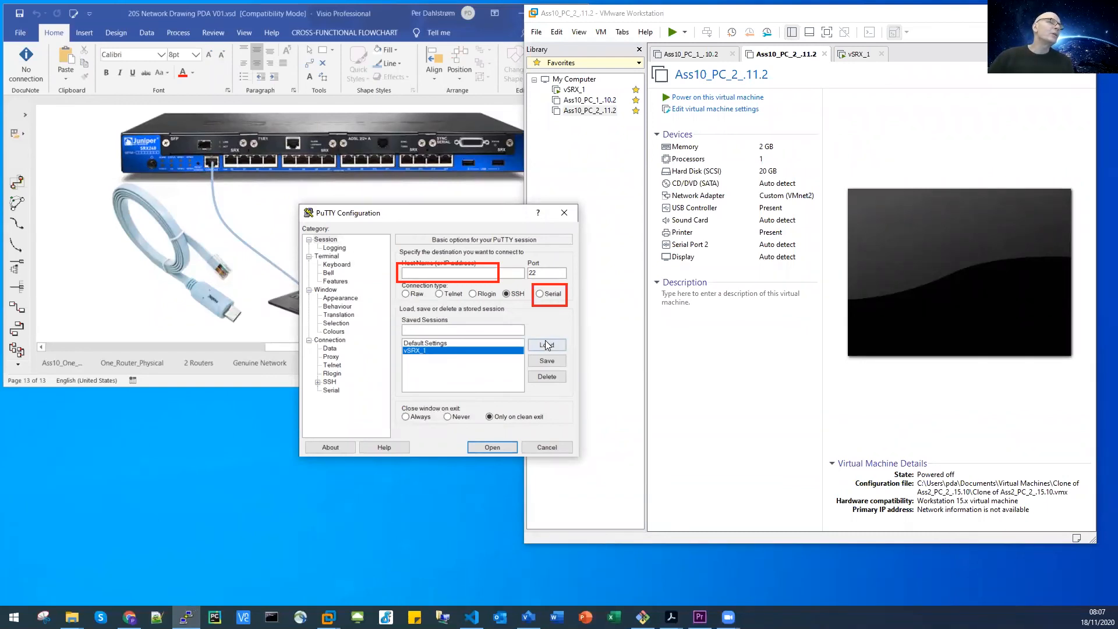
left_click(546, 345)
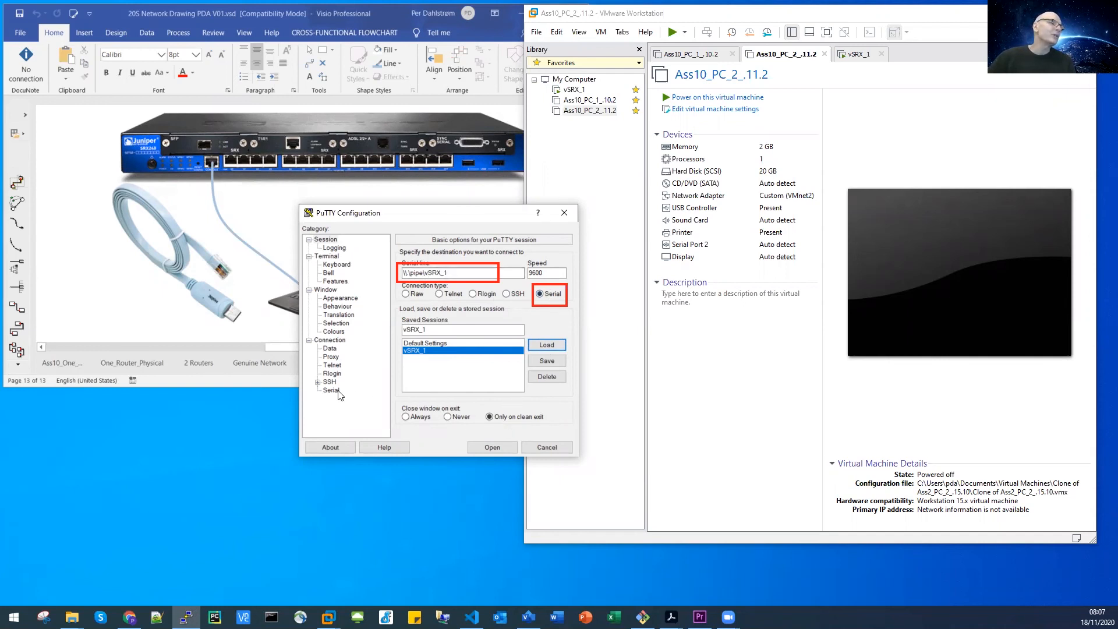
Check the Serial settings for \\.\pipe\vSRX_1 at 9600, then open the session
left_click(330, 390)
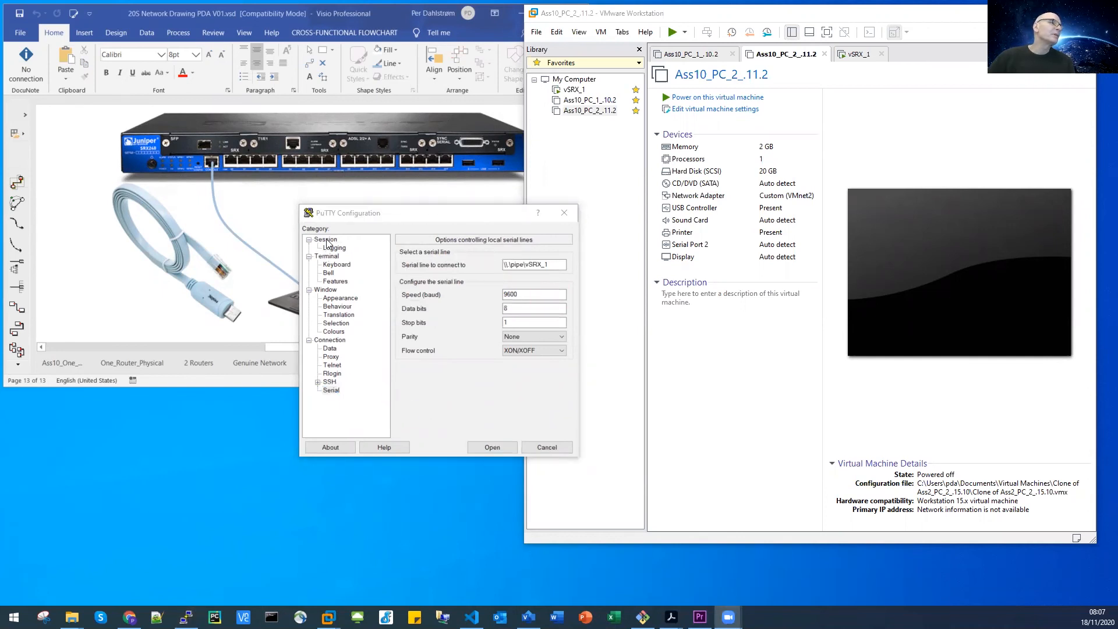
left_click(325, 238)
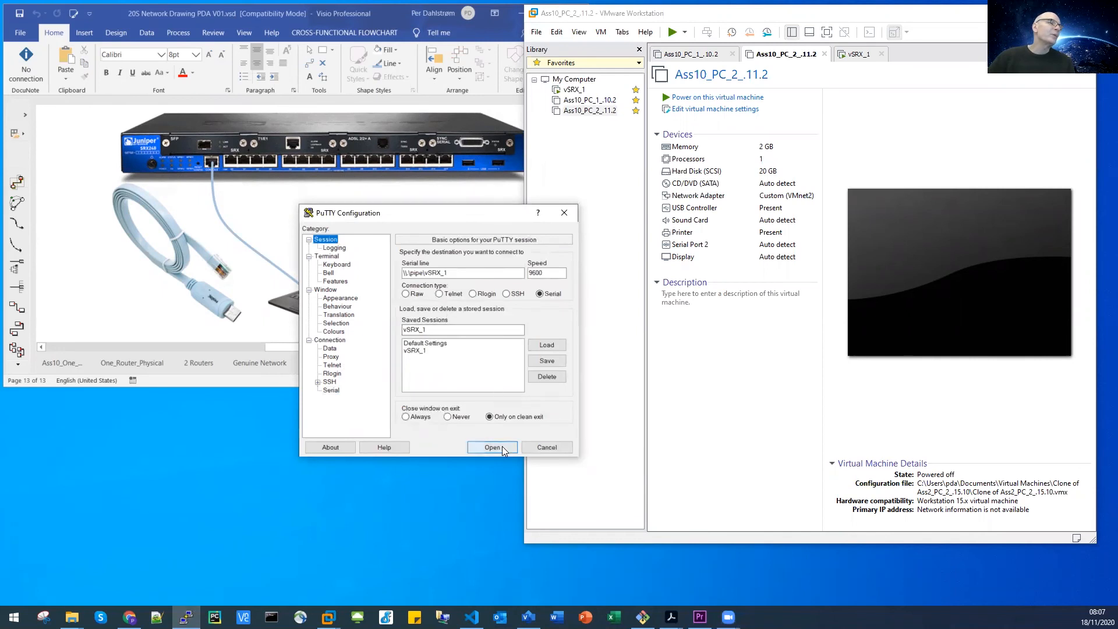
left_click(492, 447)
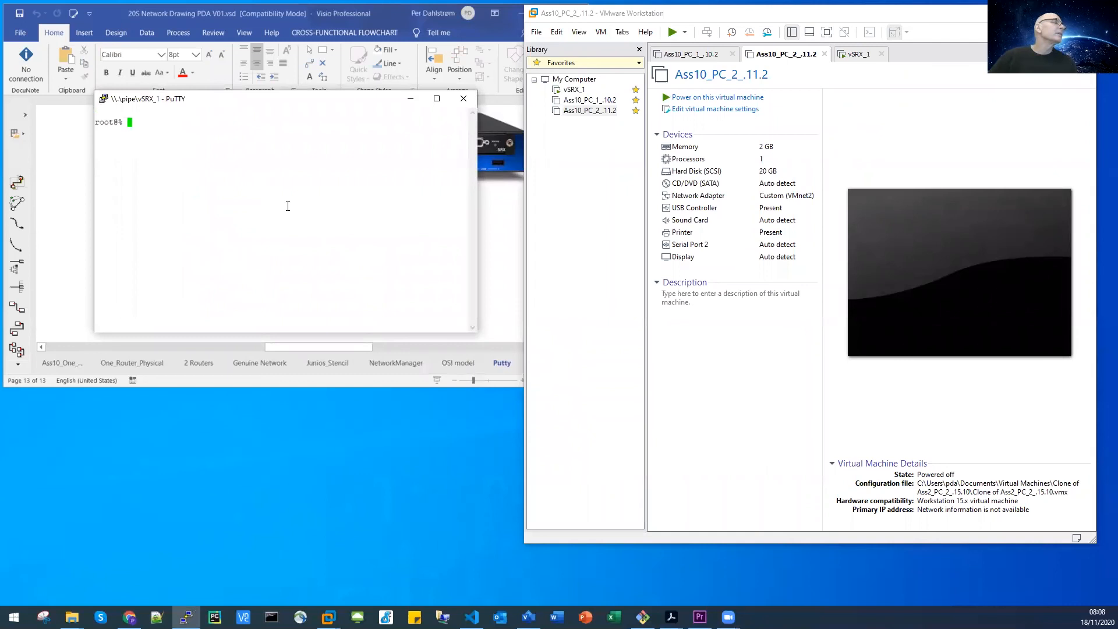
mouse_move(300, 112)
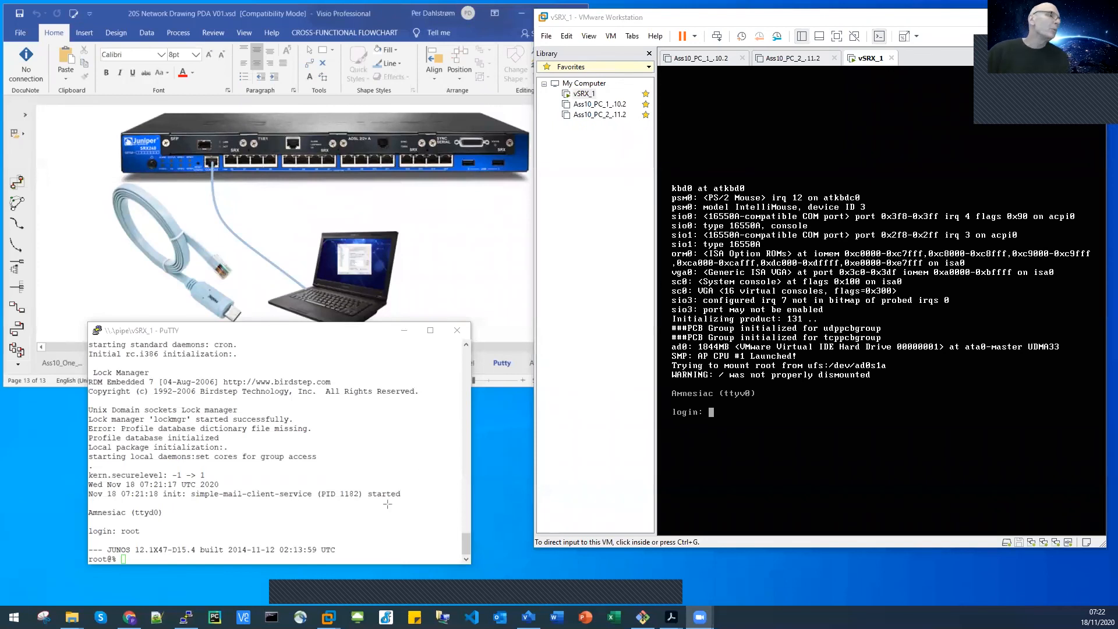
mouse_move(285, 487)
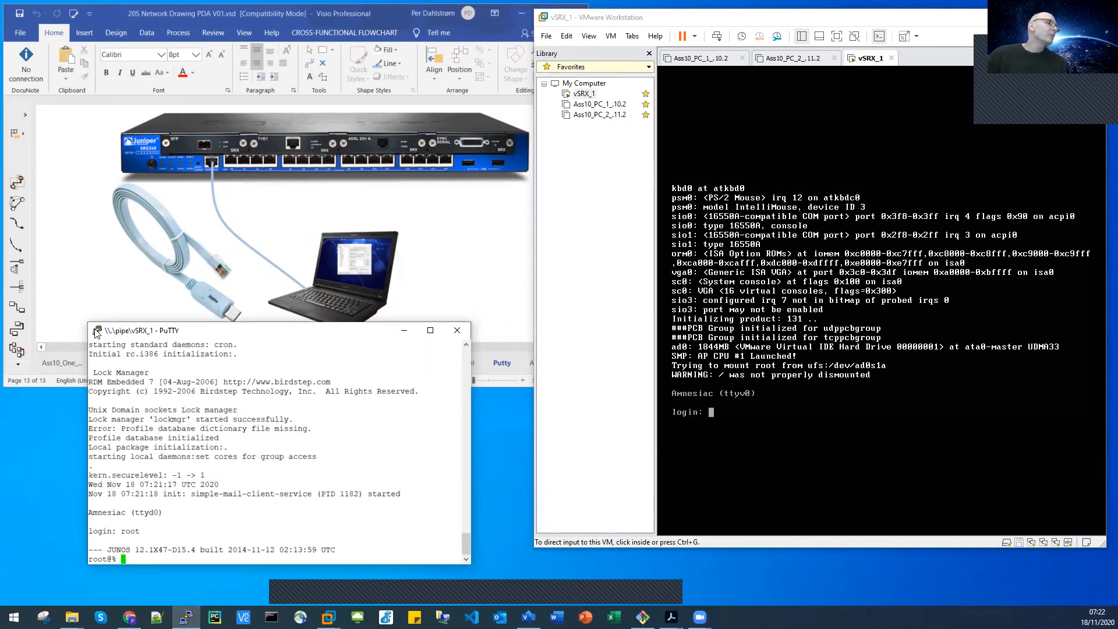
Open the vSRX_1 console window's system menu from its title-bar icon
left_click(96, 330)
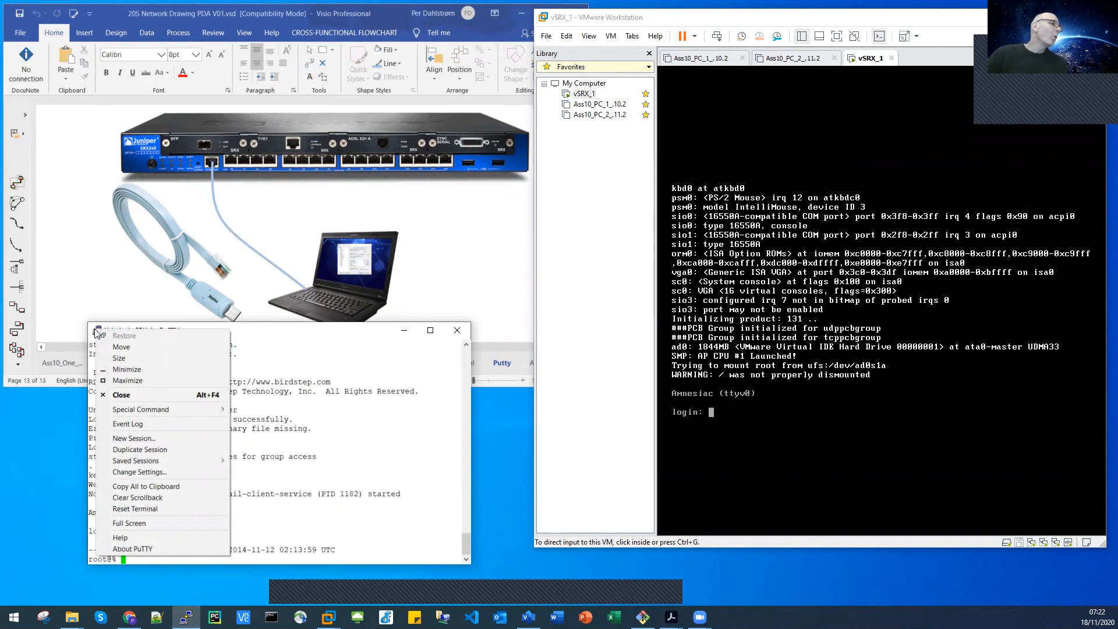
mouse_move(139, 472)
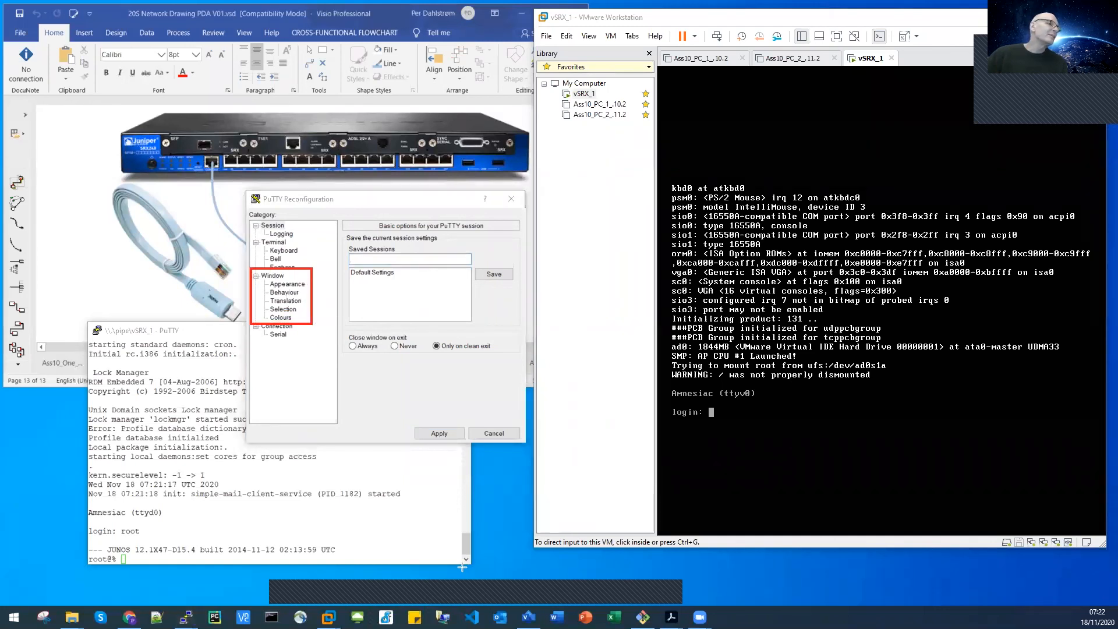
left_click(280, 317)
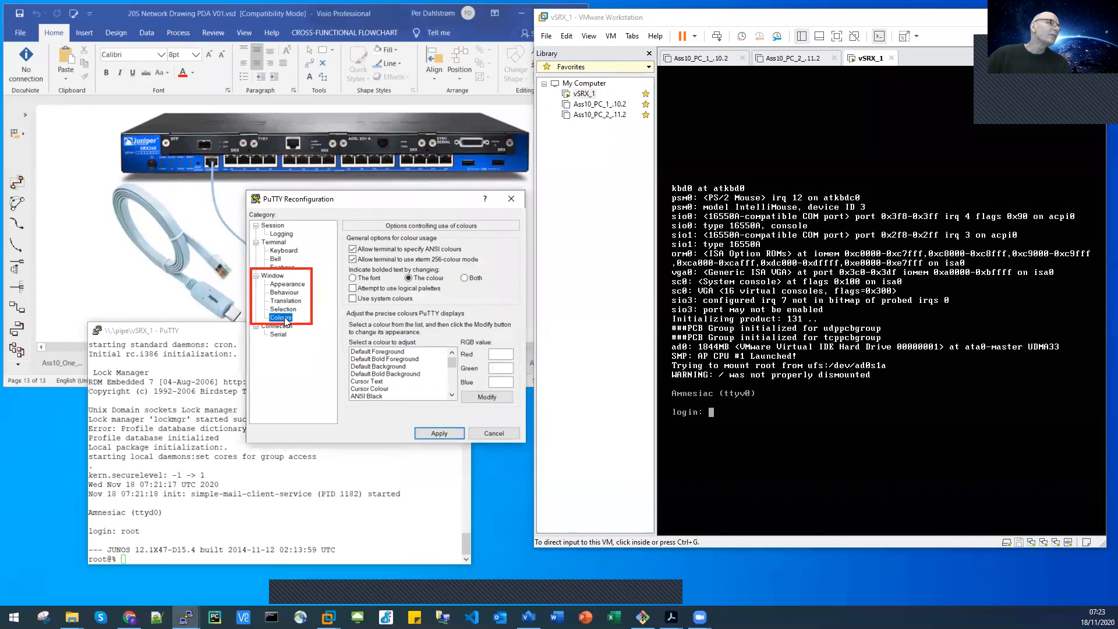
left_click(378, 351)
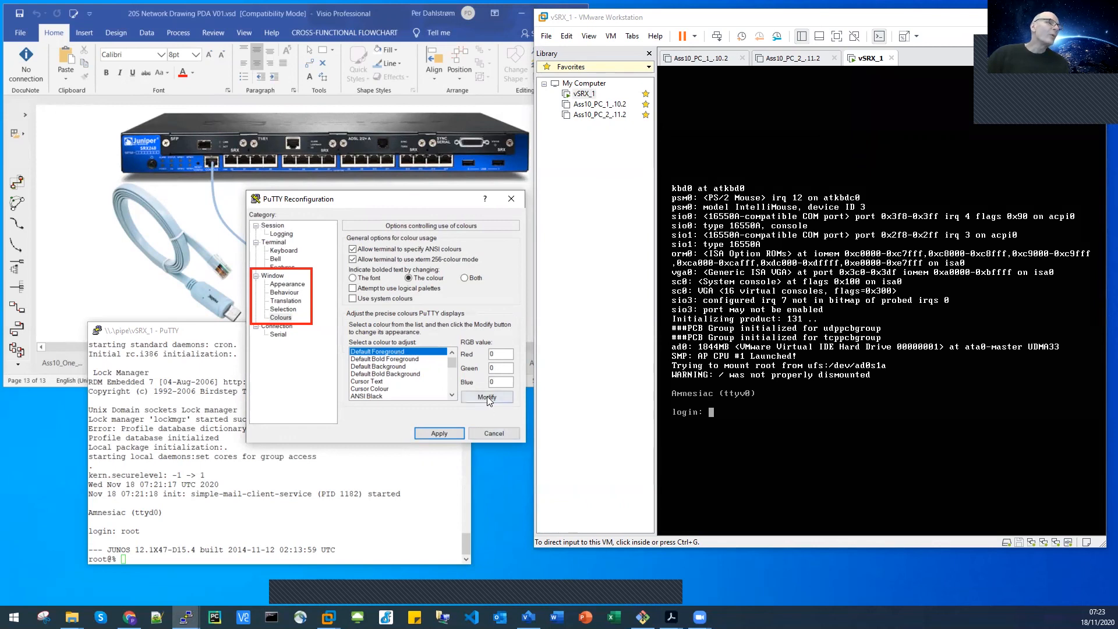
left_click(487, 397)
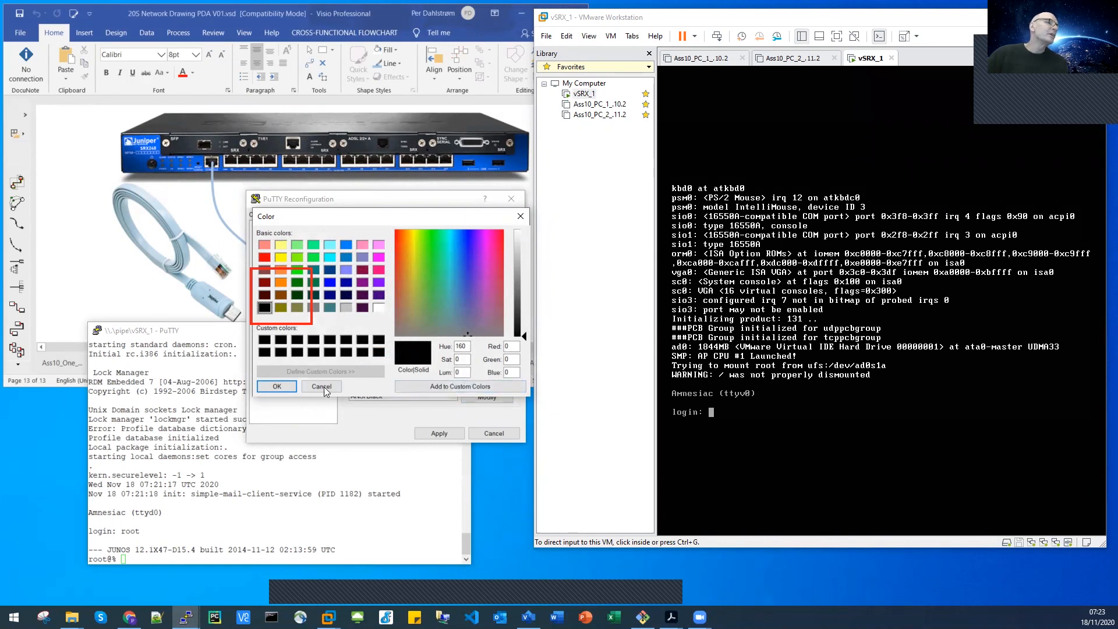
left_click(321, 386)
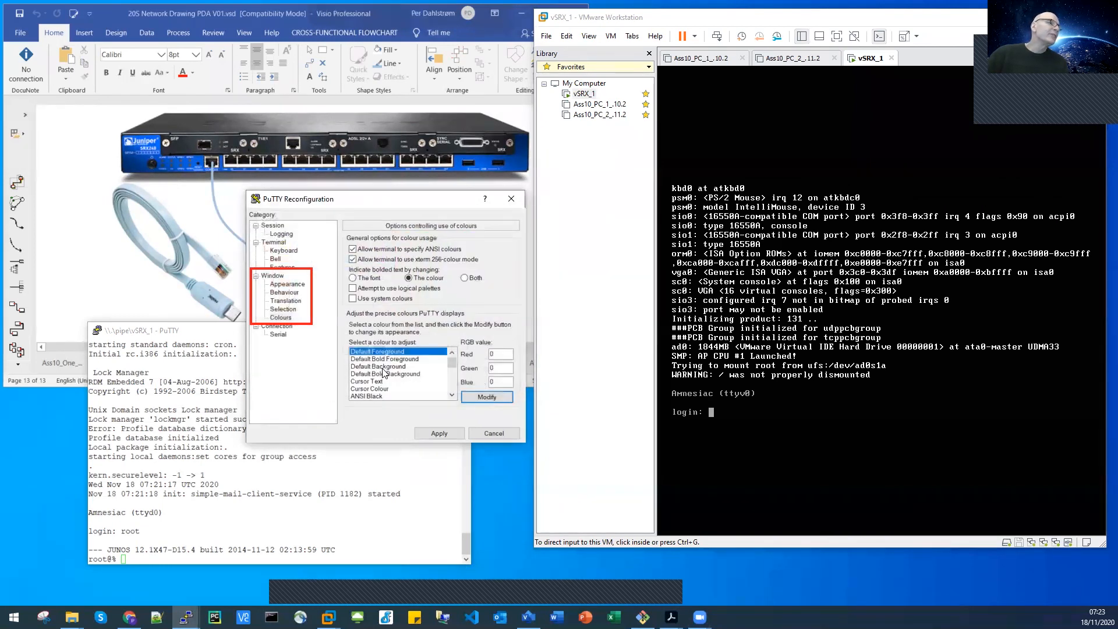
left_click(378, 365)
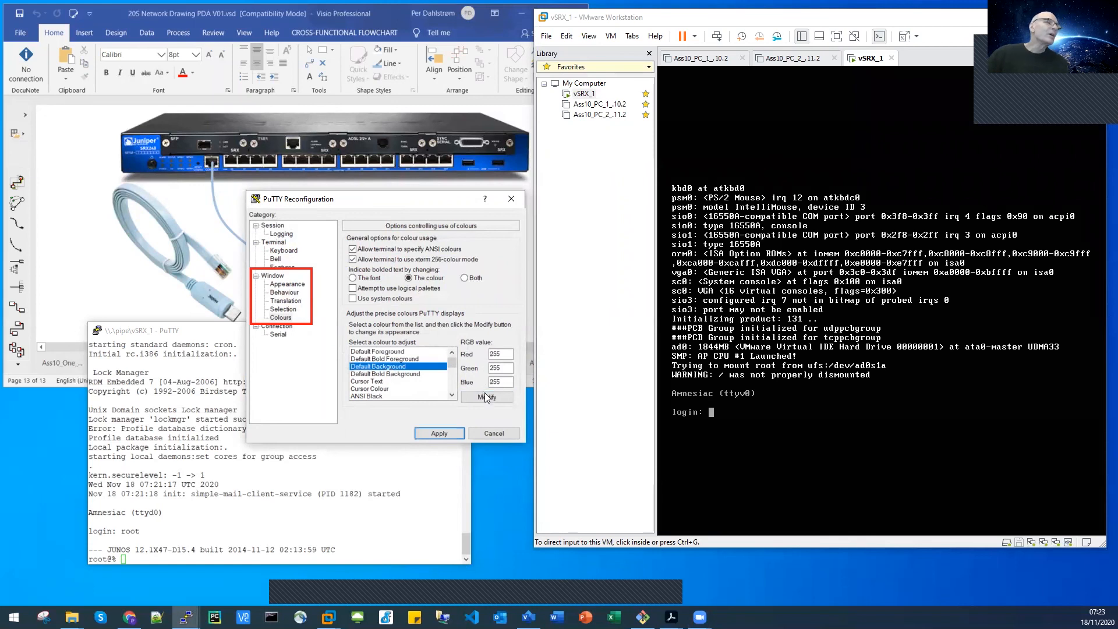
left_click(486, 397)
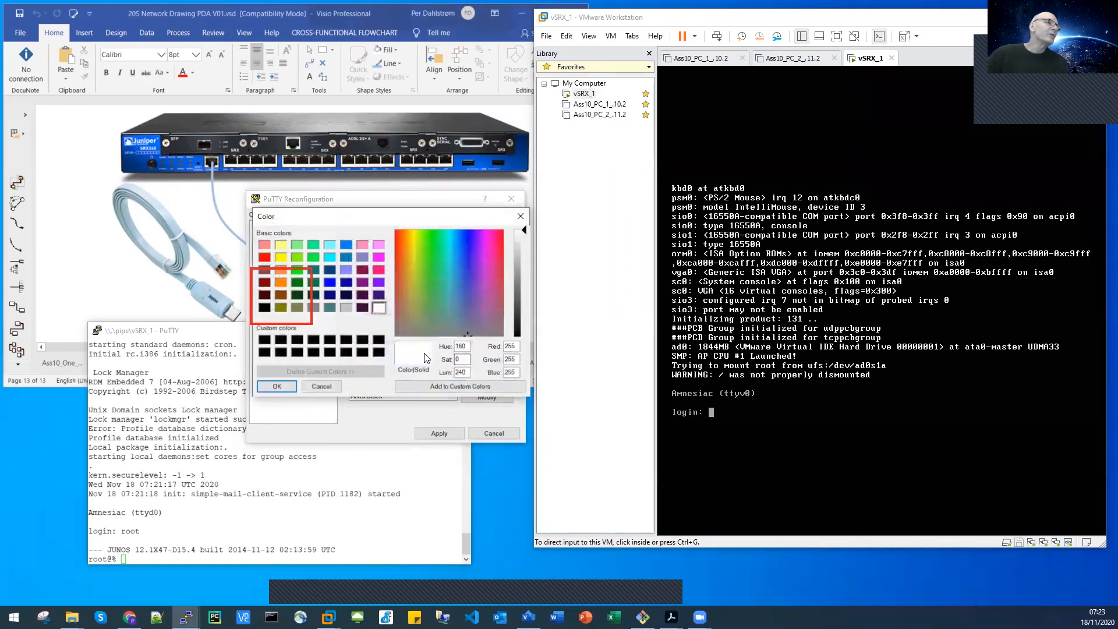
mouse_move(429, 565)
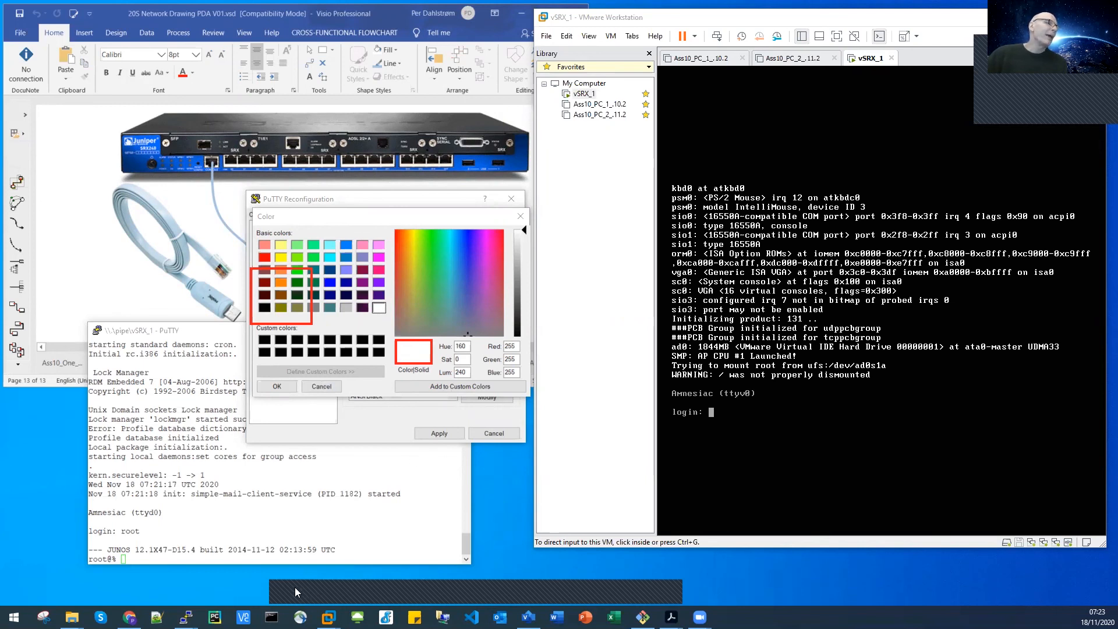
left_click(321, 385)
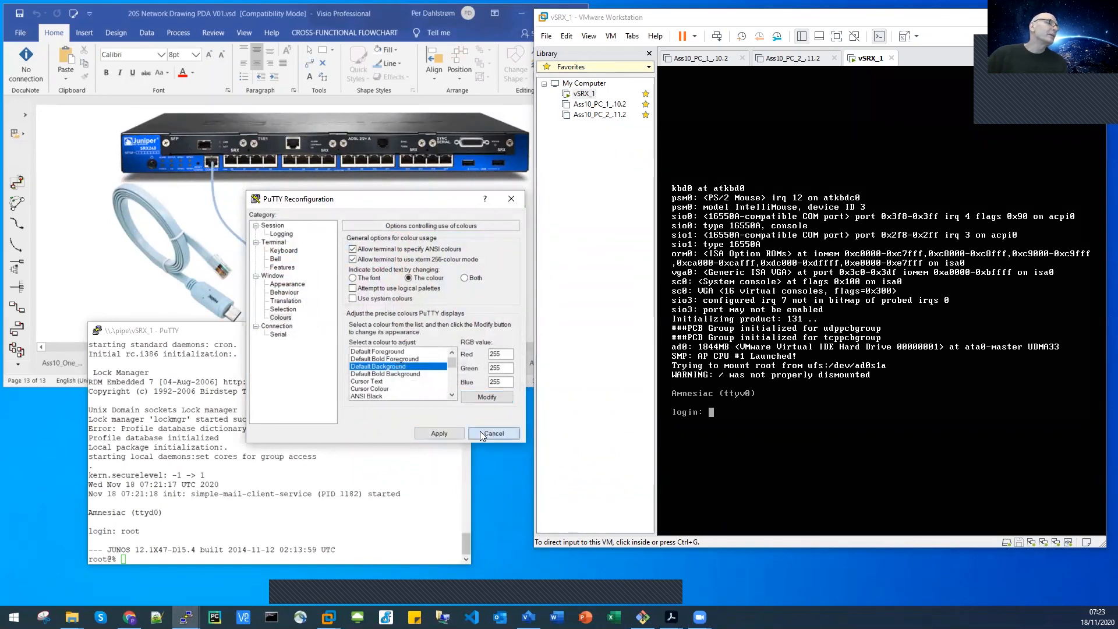
left_click(494, 432)
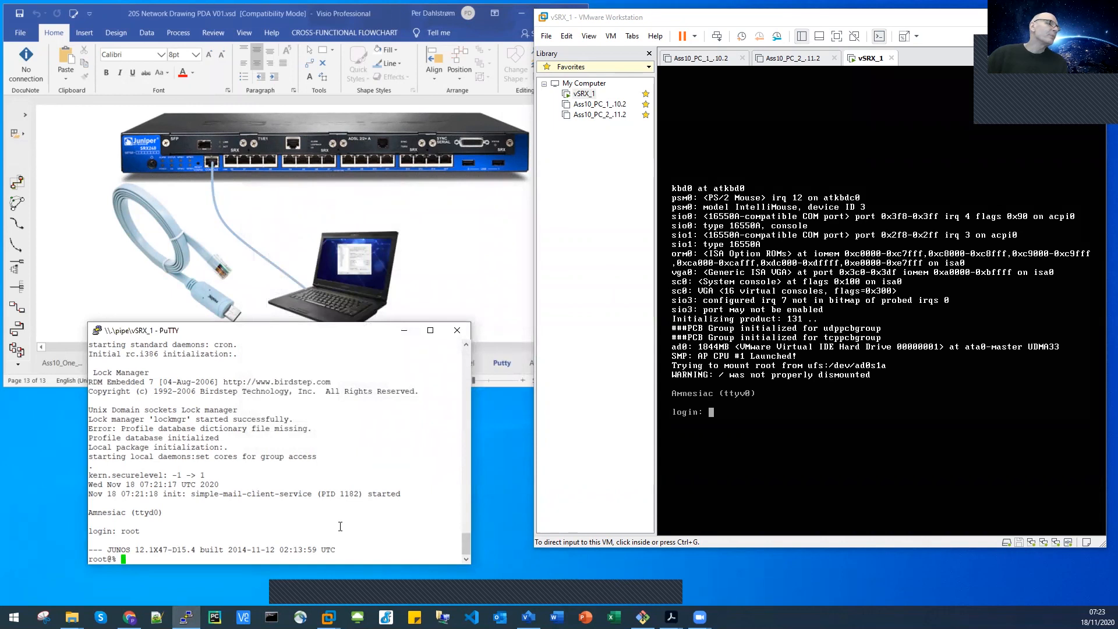